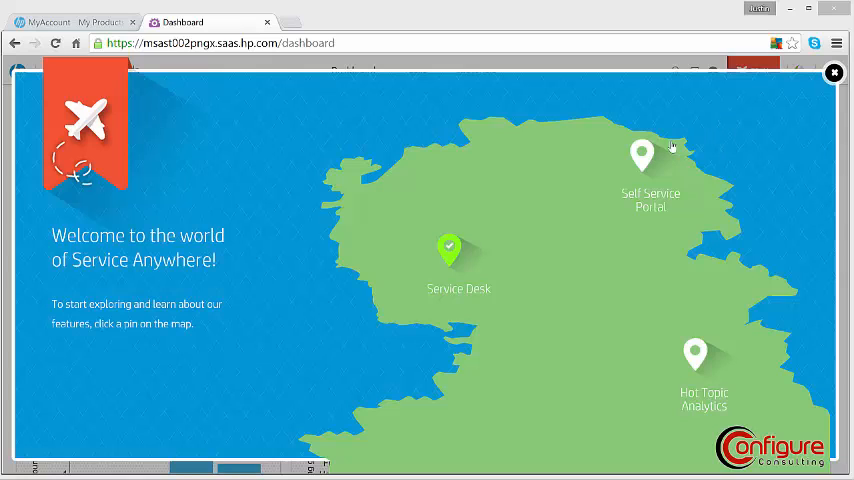
# Enter the Self Service Portal through its pin on the welcome map.
pyautogui.click(642, 157)
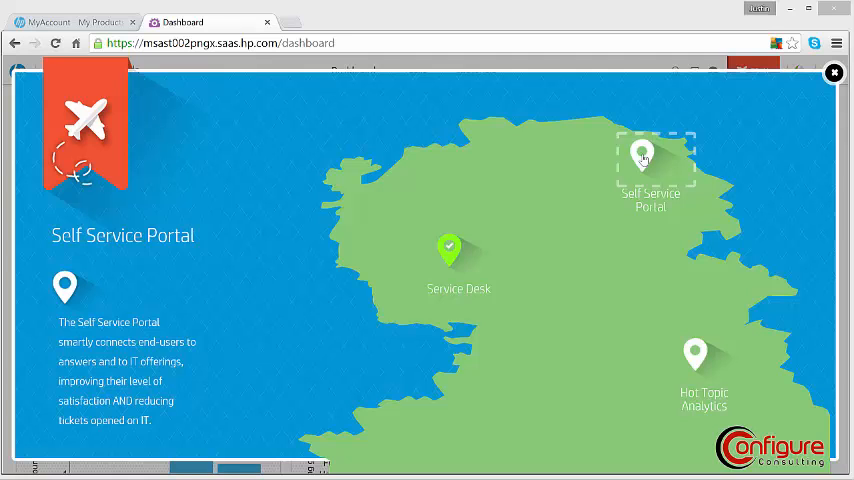
pyautogui.click(643, 155)
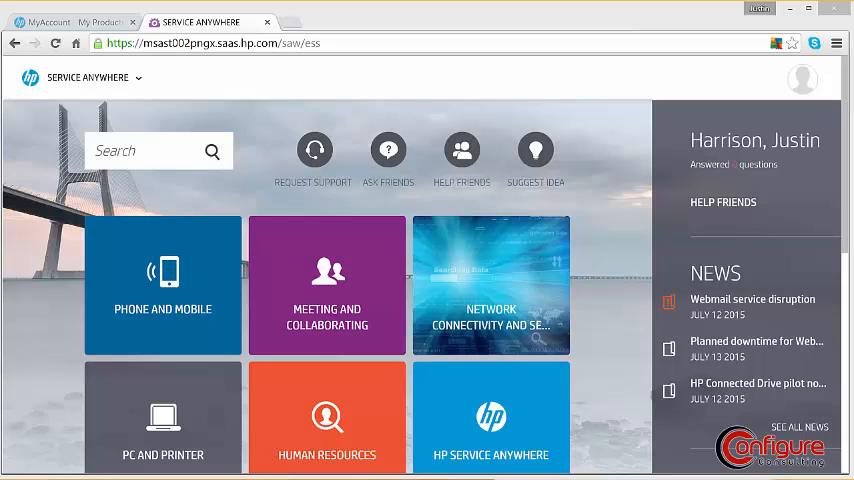
pyautogui.moveTo(568, 173)
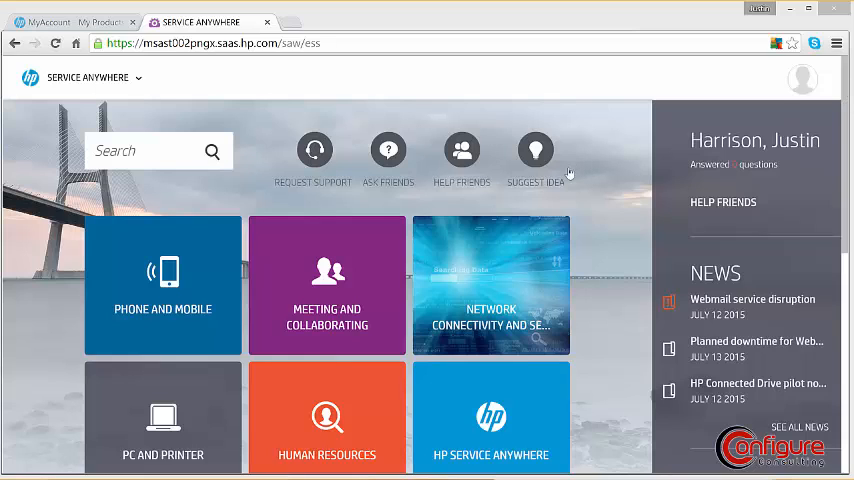
pyautogui.moveTo(246, 291)
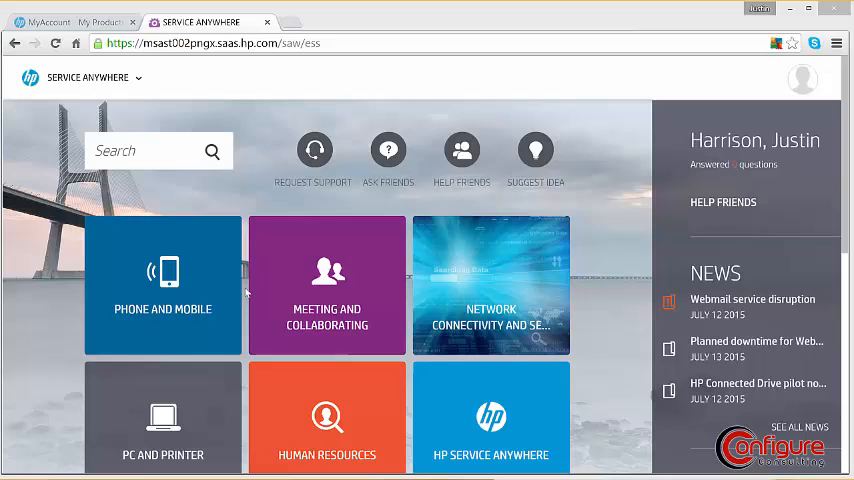
pyautogui.moveTo(450, 340)
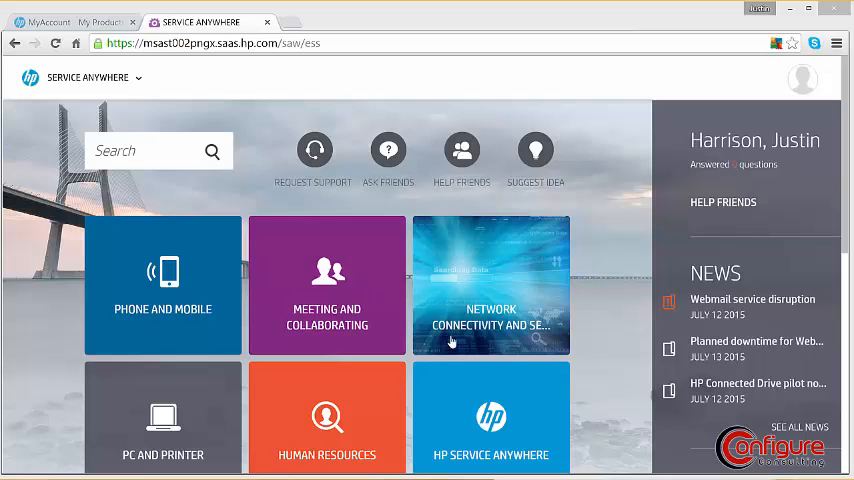
pyautogui.moveTo(283, 416)
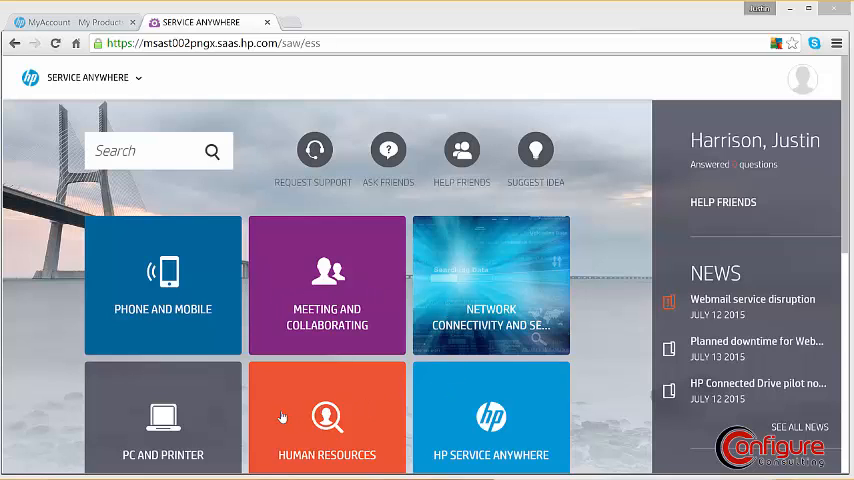
pyautogui.moveTo(186, 414)
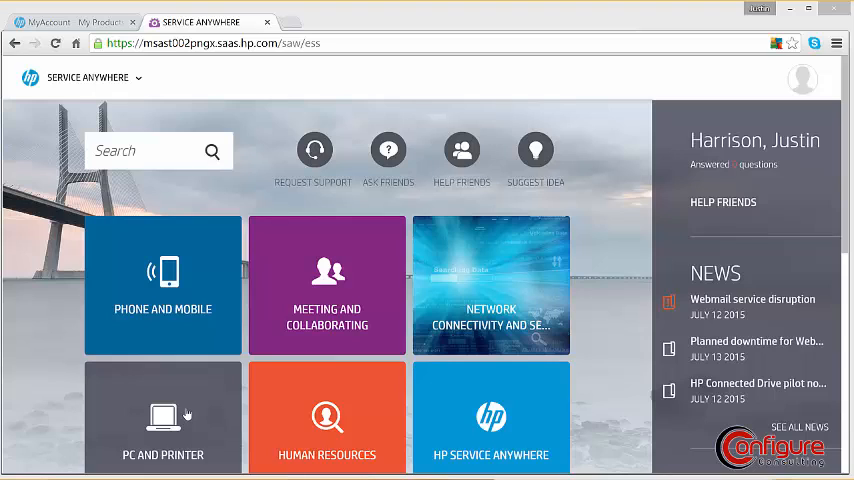
pyautogui.moveTo(182, 415)
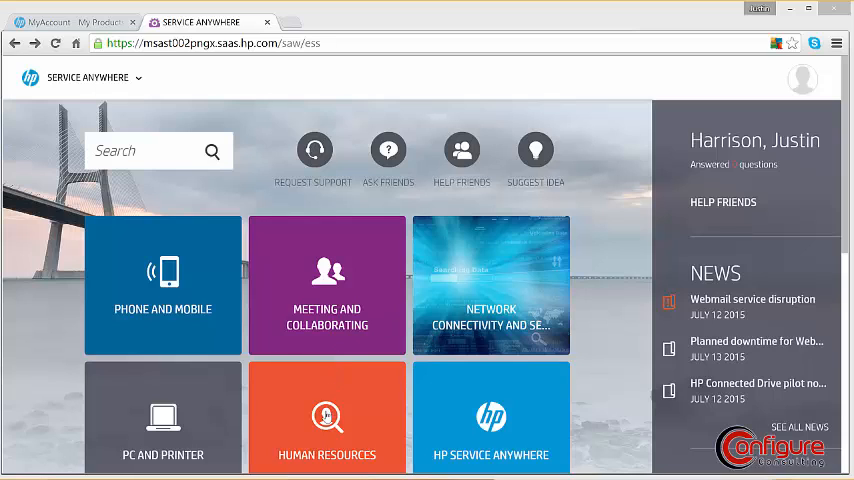
# Open Human Resources' Employee business card offering and begin a Request Support.
pyautogui.click(327, 417)
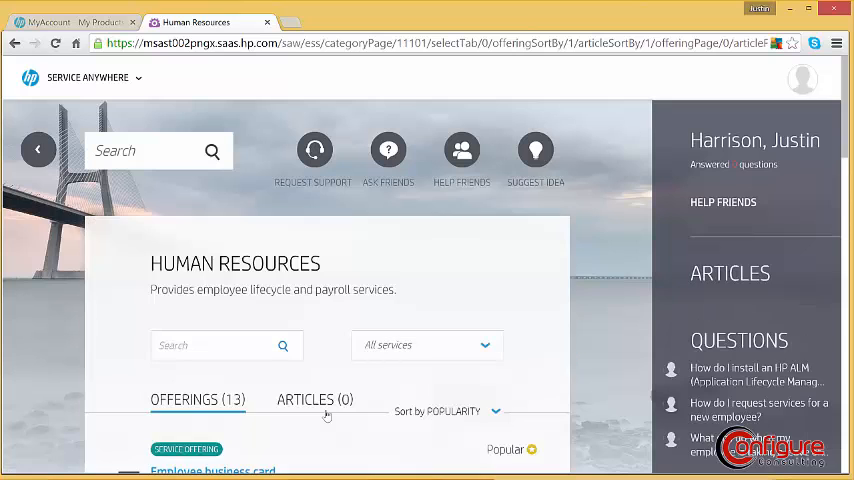
pyautogui.scroll(-3)
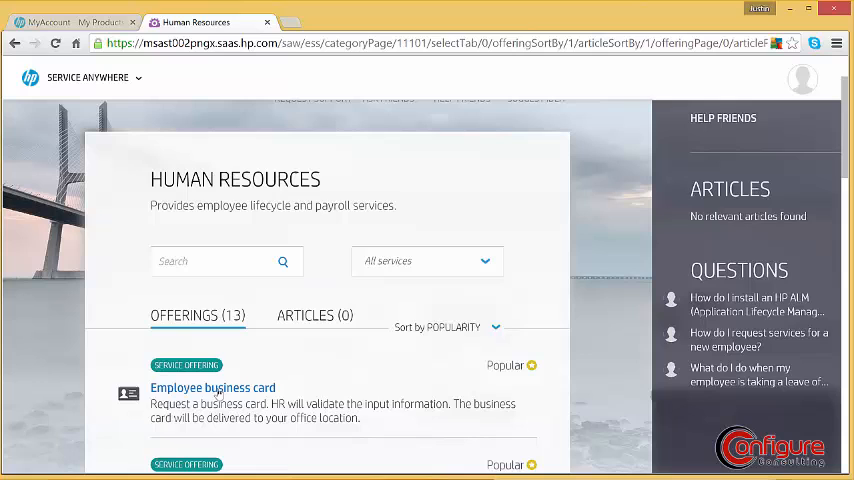
pyautogui.click(212, 387)
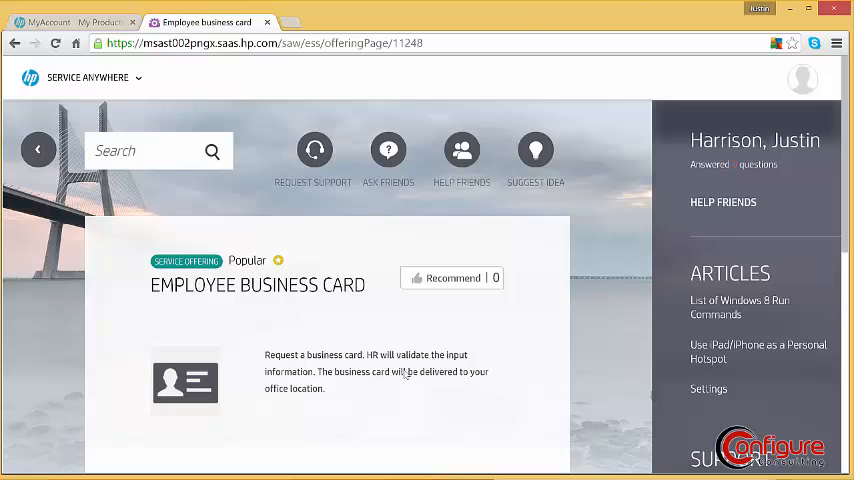
pyautogui.click(314, 150)
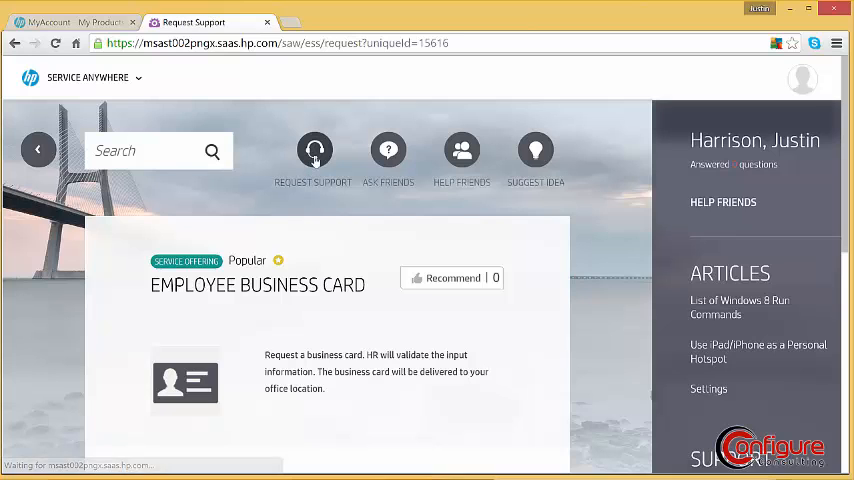
# Post 'Webmail down' as the problem description to live support.
pyautogui.click(314, 150)
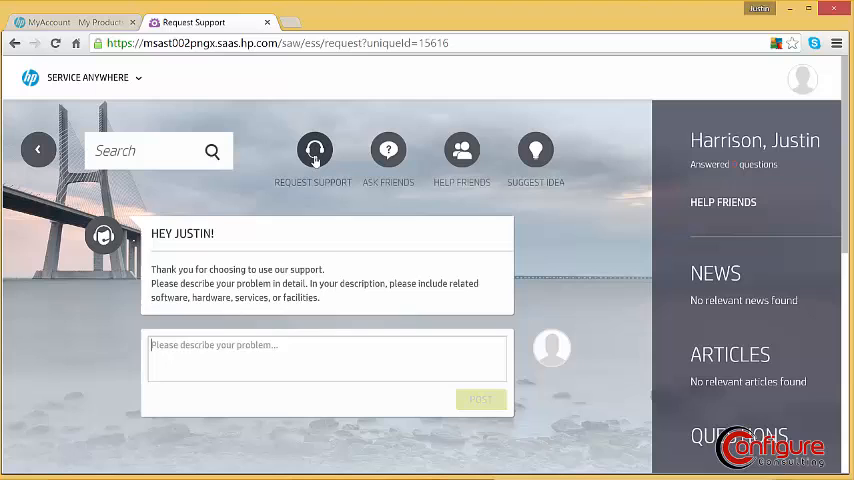
pyautogui.write('Webmail dow')
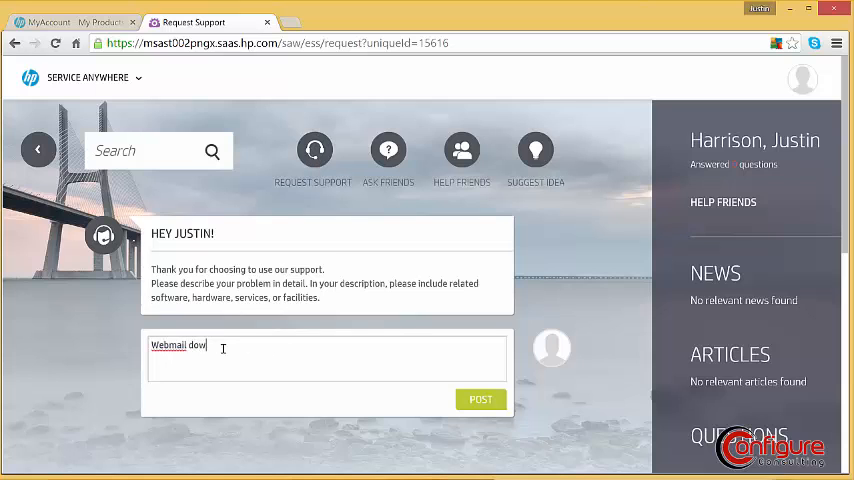
pyautogui.write('n')
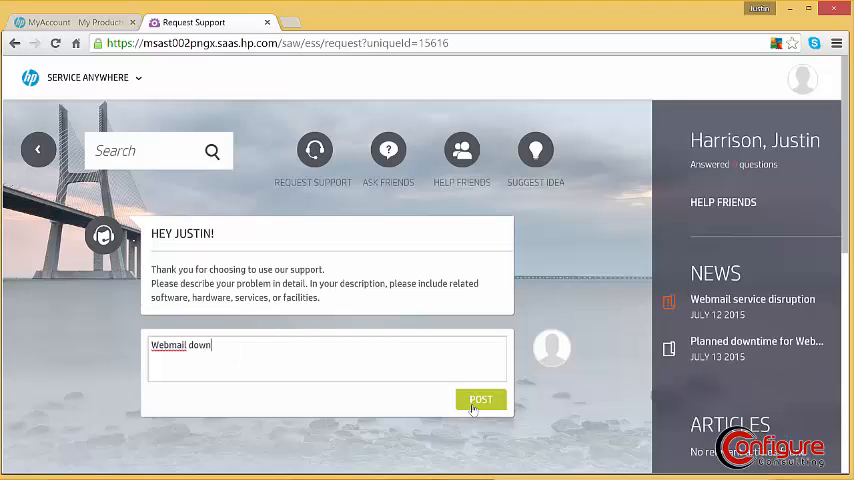
pyautogui.click(480, 399)
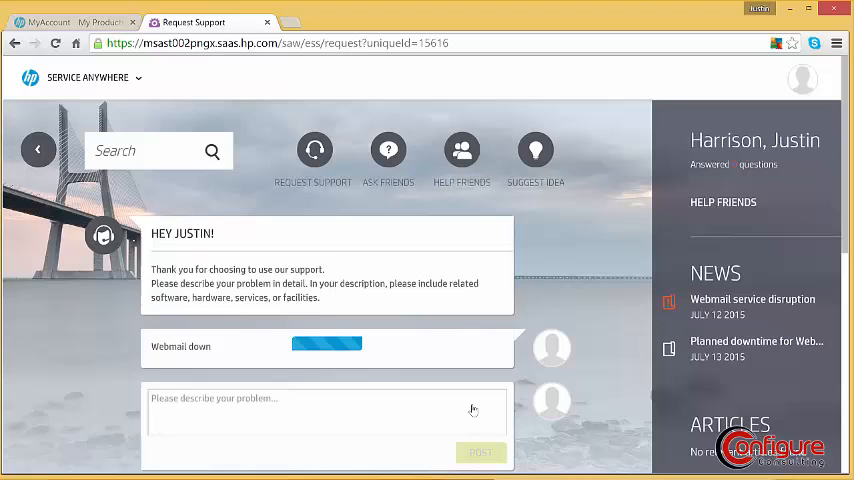
pyautogui.click(480, 452)
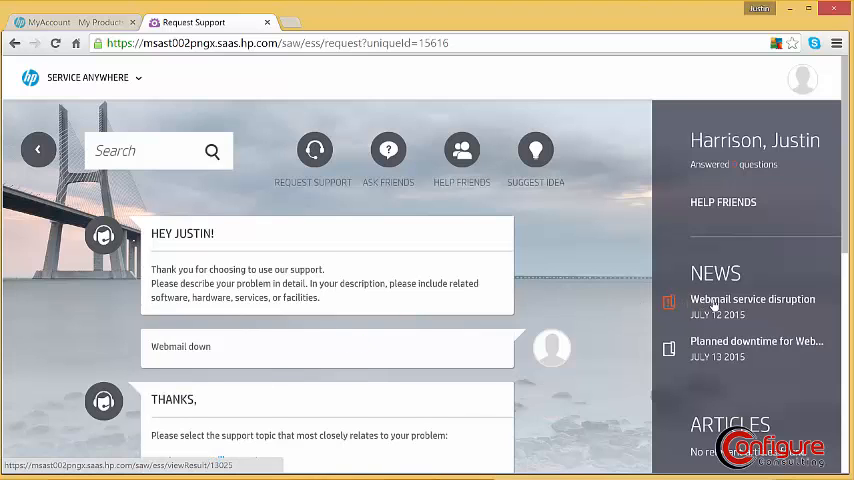
pyautogui.moveTo(752, 299)
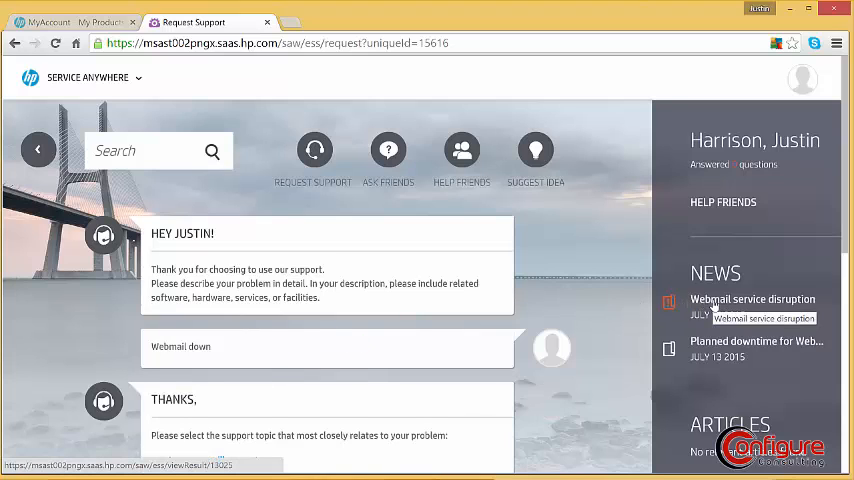
pyautogui.click(752, 299)
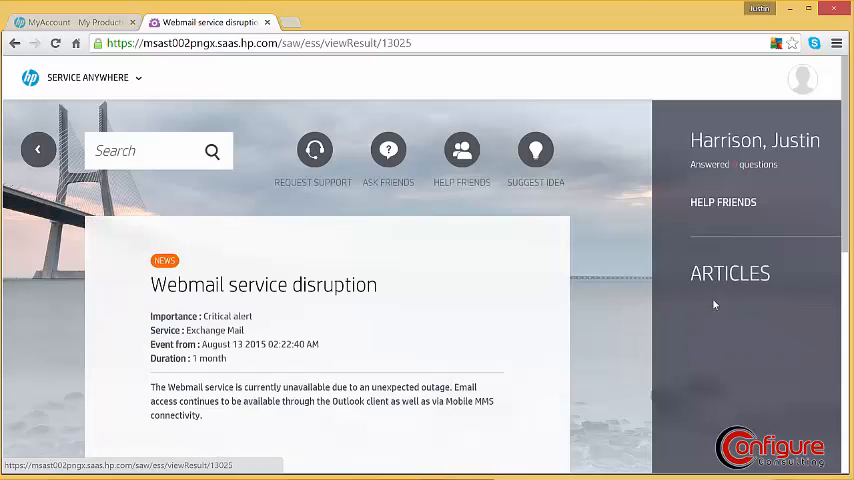
pyautogui.scroll(-3)
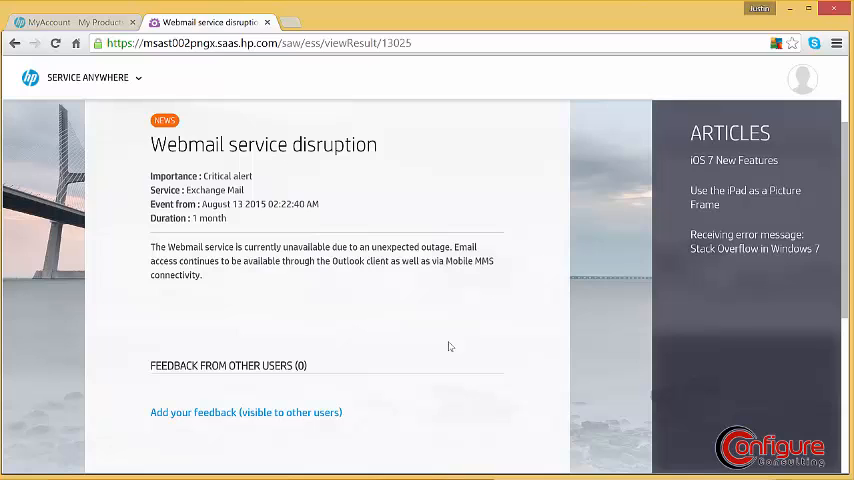
pyautogui.click(245, 412)
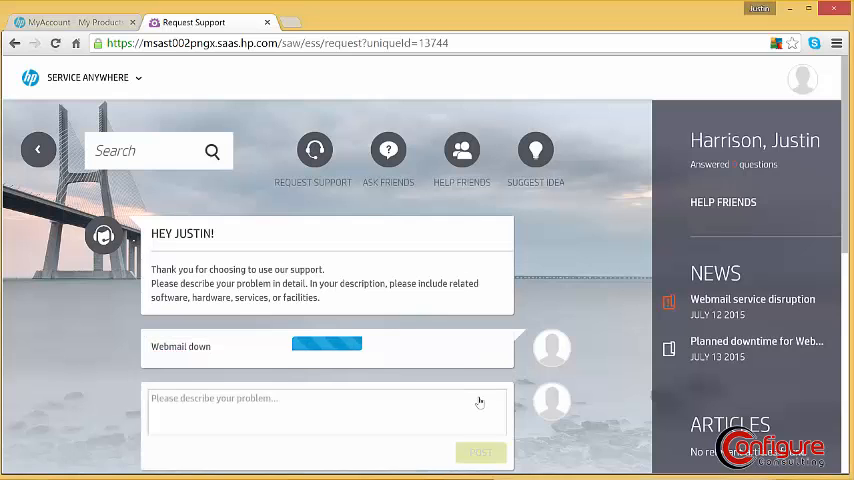
# Set the webmail request's impact to 'This issue disrupts my work' and submit it.
pyautogui.click(480, 452)
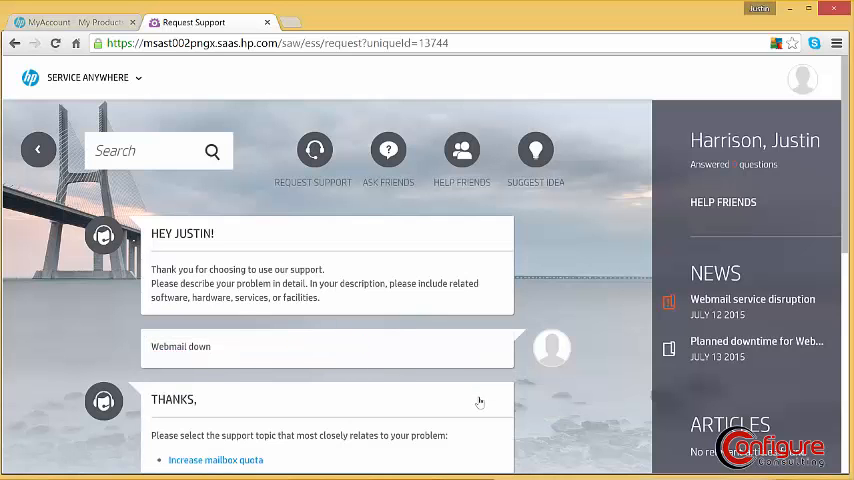
pyautogui.scroll(-3)
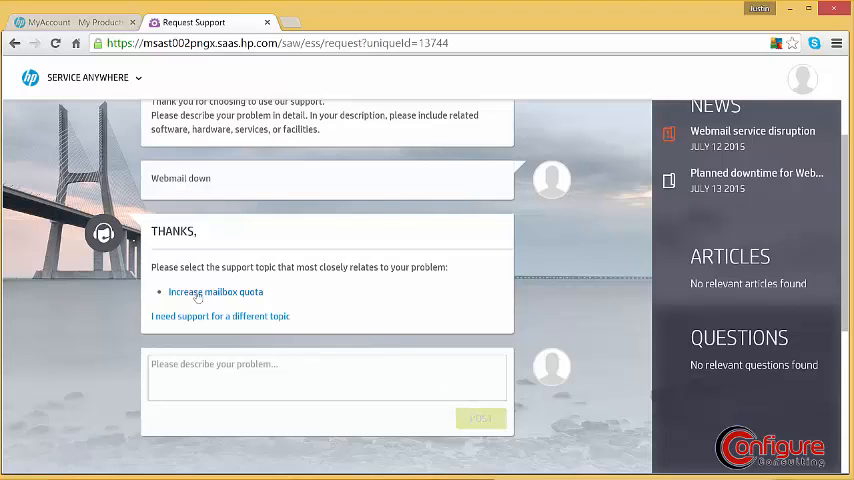
pyautogui.moveTo(216, 298)
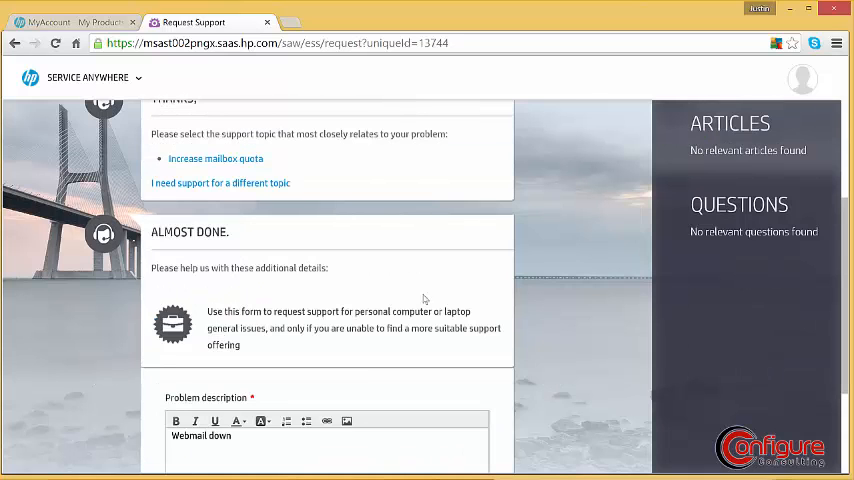
pyautogui.moveTo(434, 368)
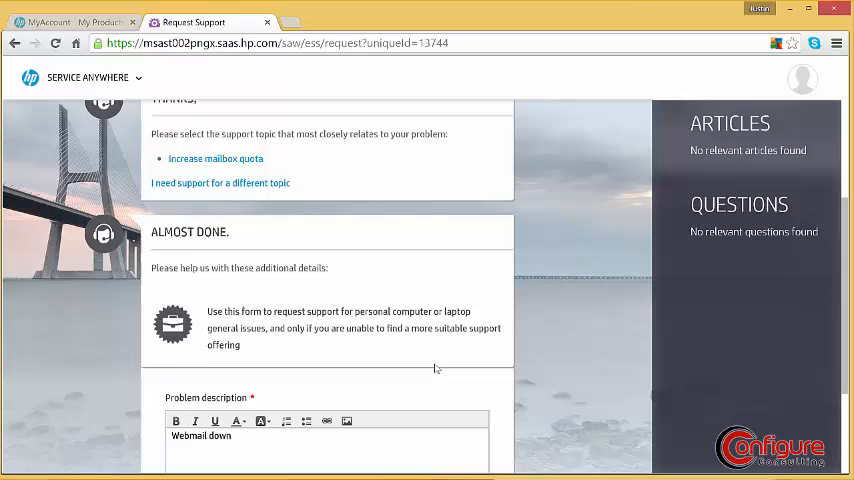
pyautogui.scroll(-3)
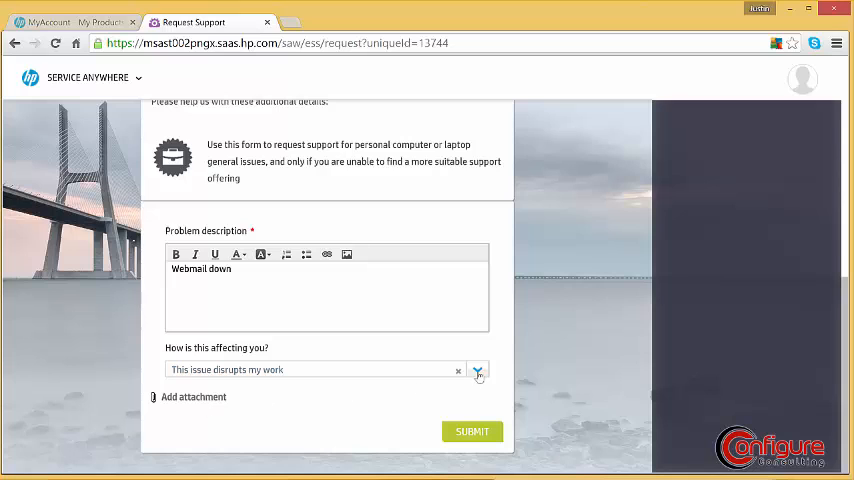
pyautogui.click(477, 369)
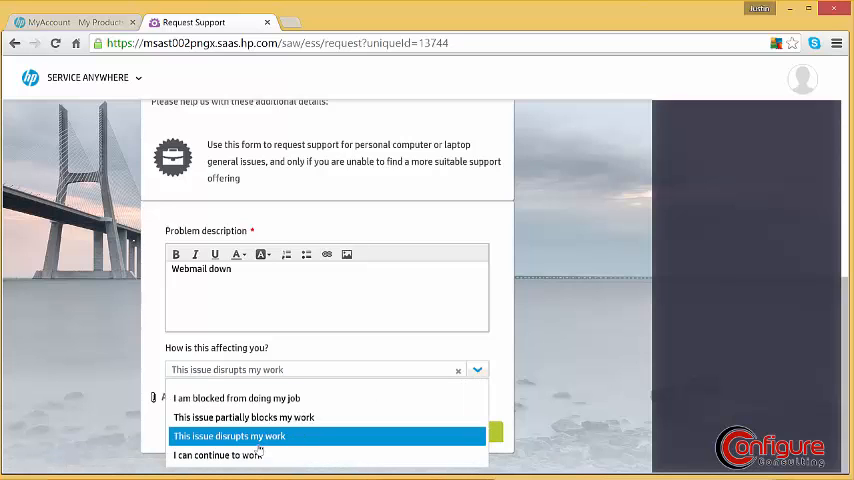
pyautogui.moveTo(243, 417)
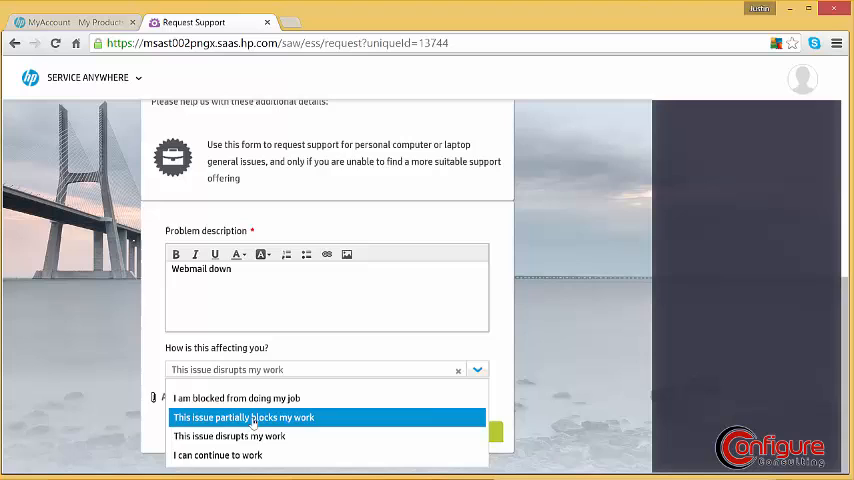
pyautogui.click(229, 436)
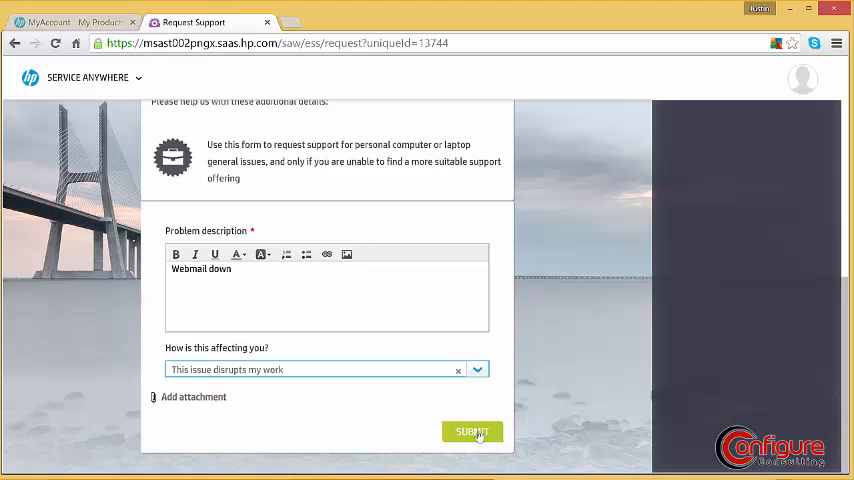
pyautogui.click(471, 431)
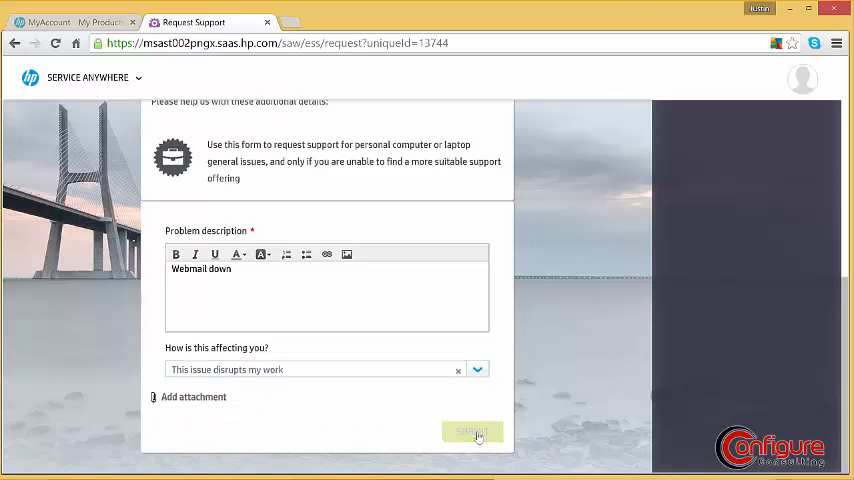
# Request a support agent chat for request #14811 and scroll to the waiting message.
pyautogui.click(471, 431)
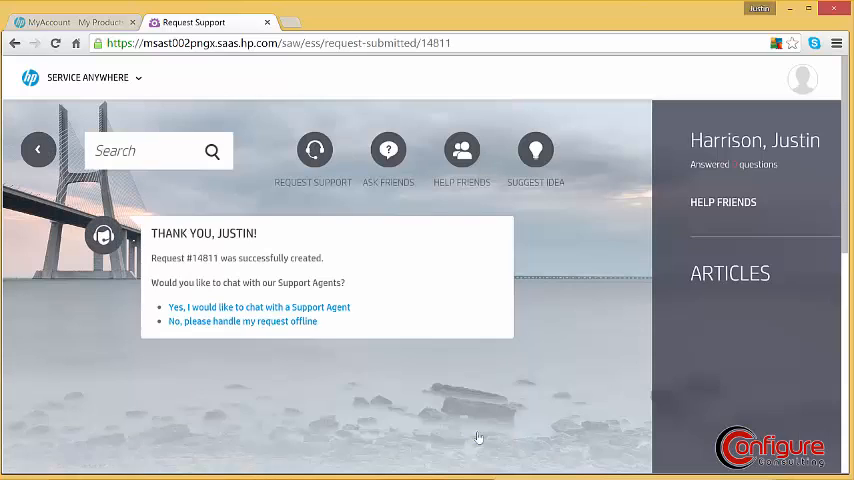
pyautogui.moveTo(463, 378)
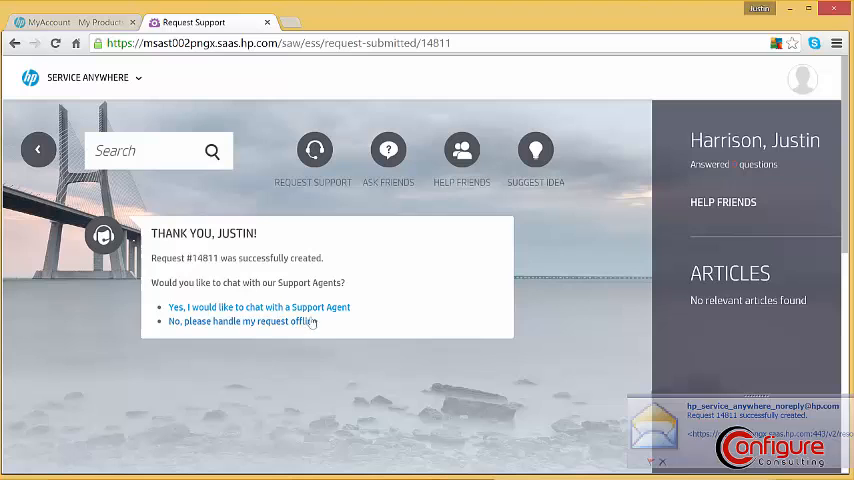
pyautogui.moveTo(720, 386)
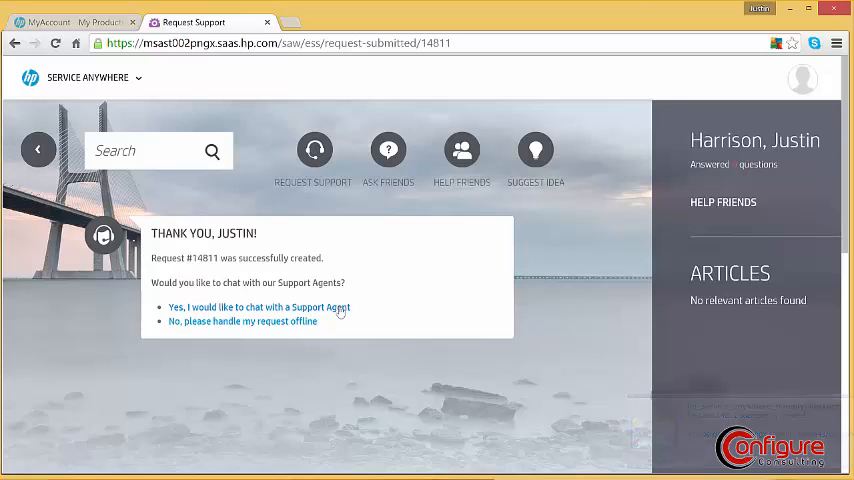
pyautogui.click(259, 307)
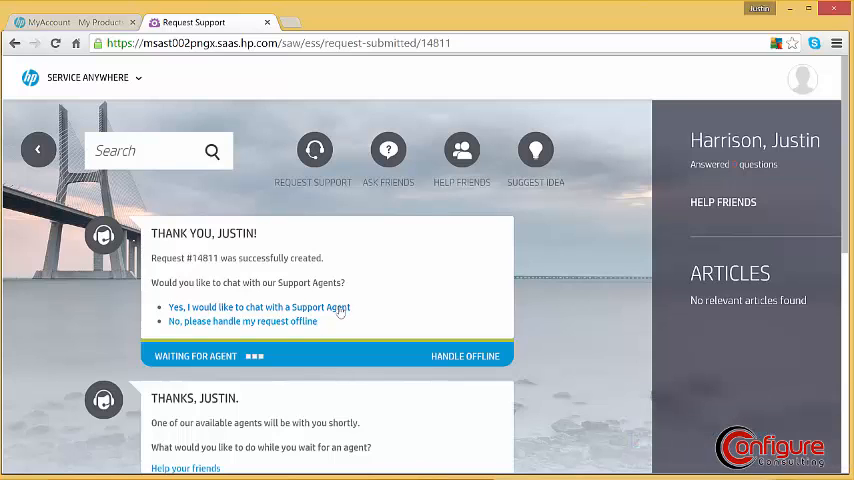
pyautogui.moveTo(566, 383)
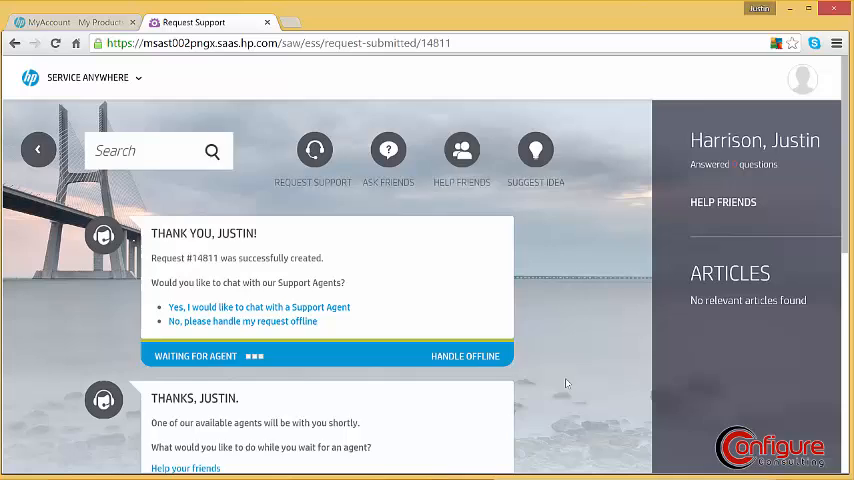
pyautogui.scroll(-3)
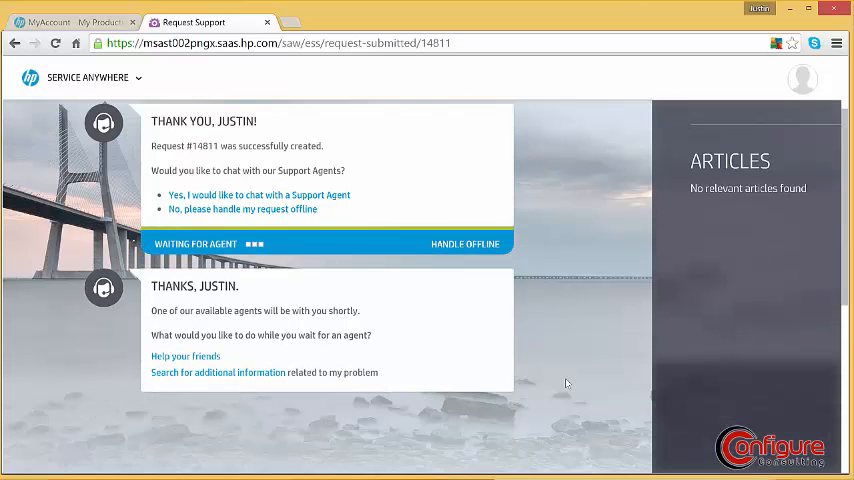
pyautogui.scroll(-3)
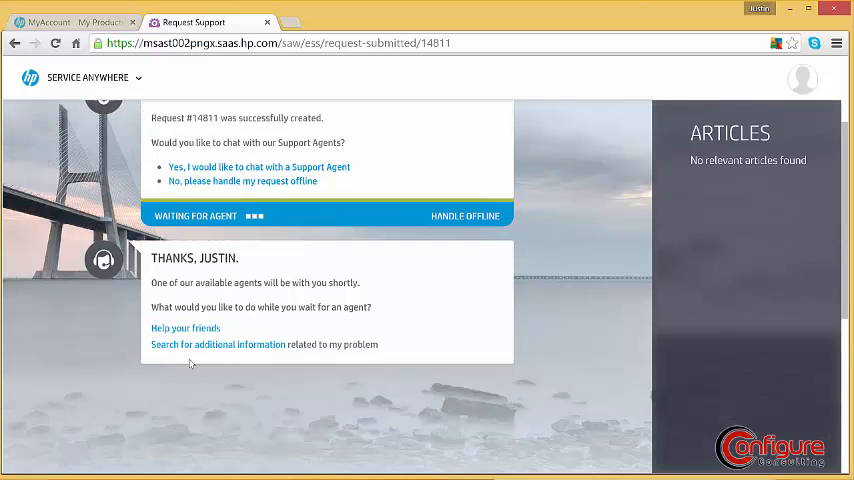
pyautogui.moveTo(178, 330)
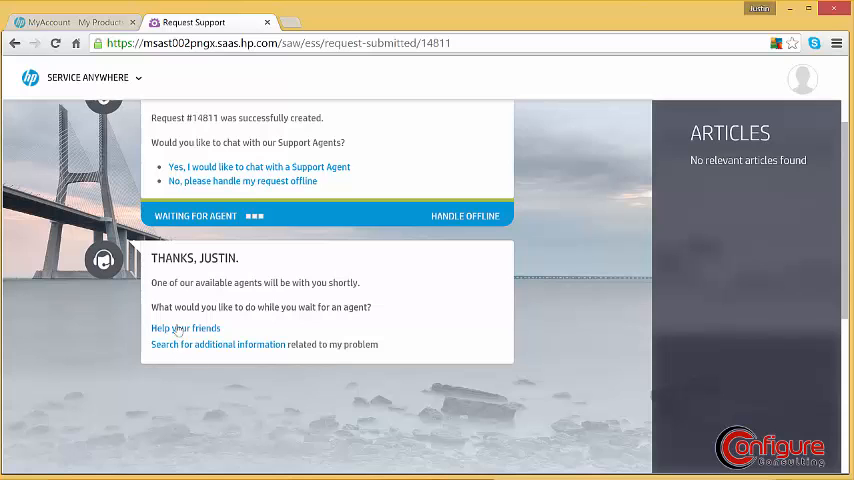
# Browse the Help Friends questions page while waiting for an agent.
pyautogui.click(185, 328)
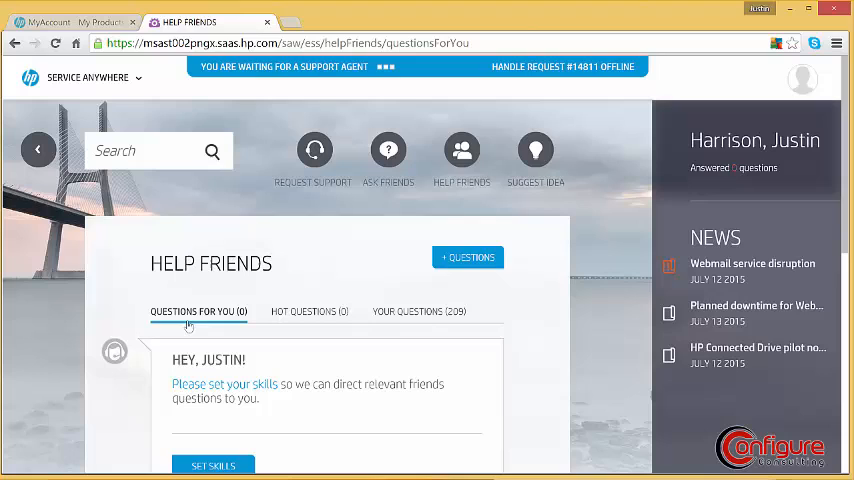
pyautogui.moveTo(303, 318)
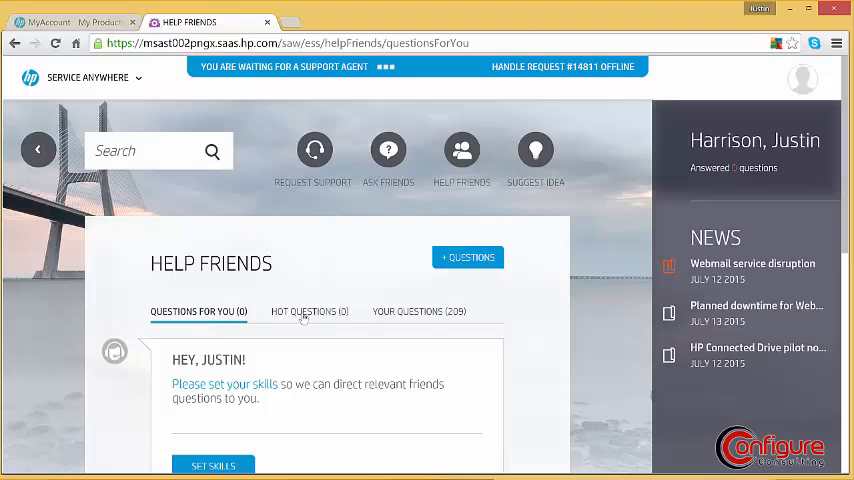
pyautogui.moveTo(420, 313)
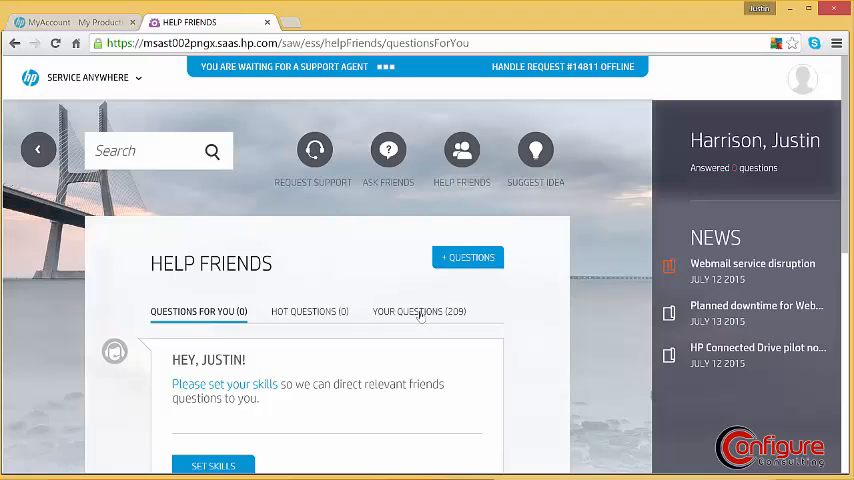
pyautogui.scroll(-3)
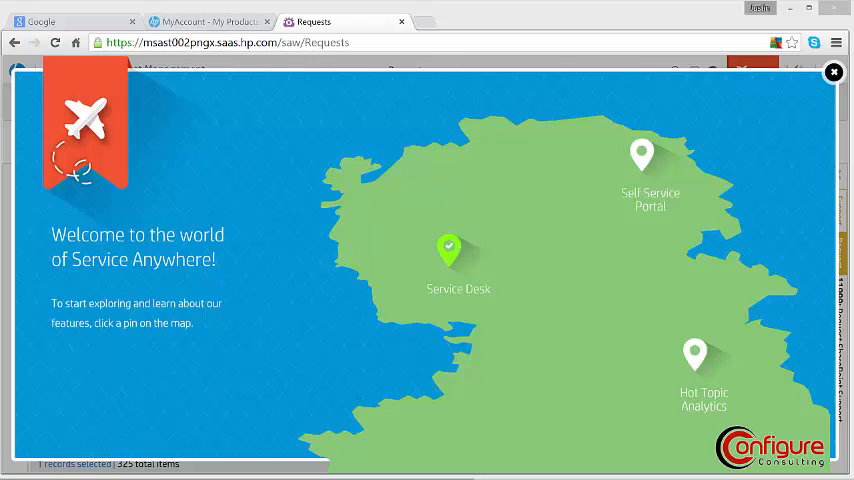
# Open Service Request Management from the Service Desk pin on the tour map.
pyautogui.click(449, 253)
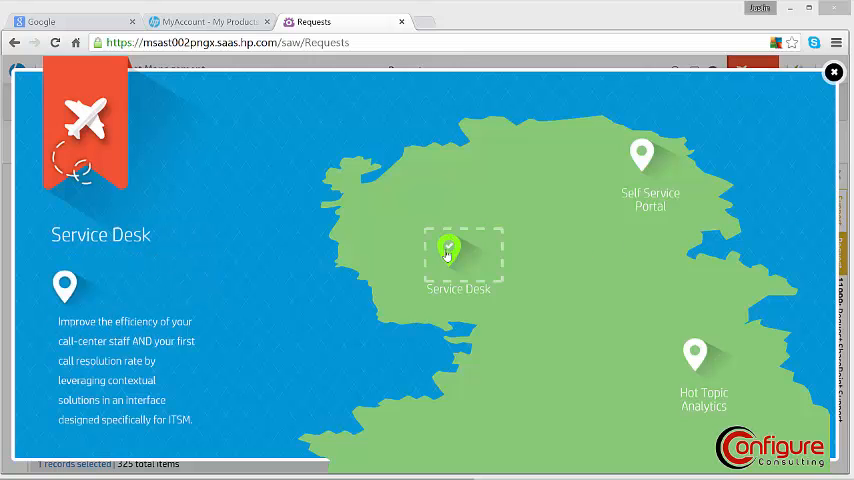
pyautogui.moveTo(448, 256)
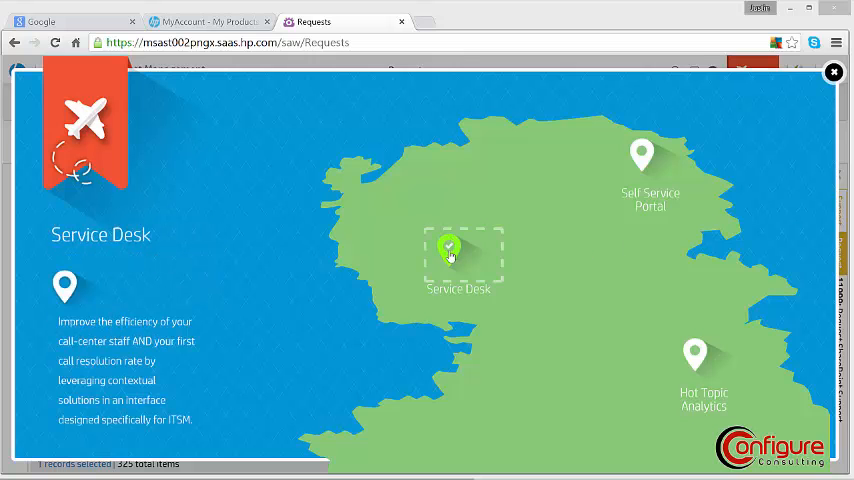
pyautogui.click(833, 72)
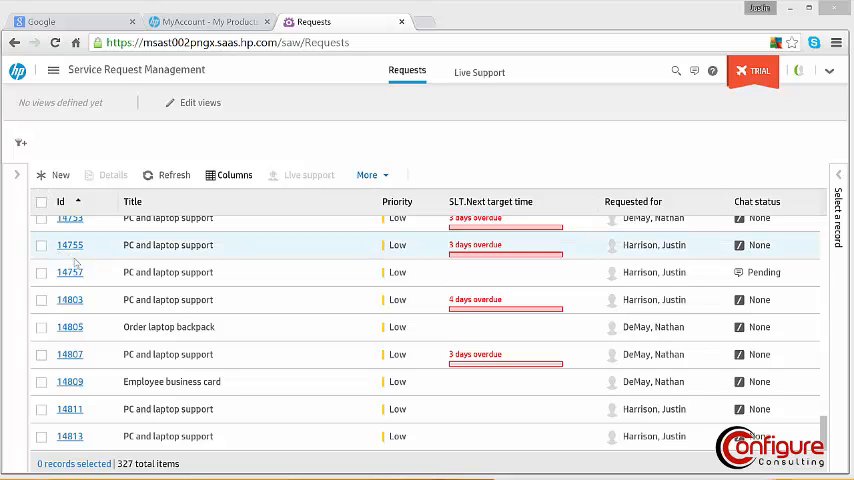
pyautogui.moveTo(69, 272)
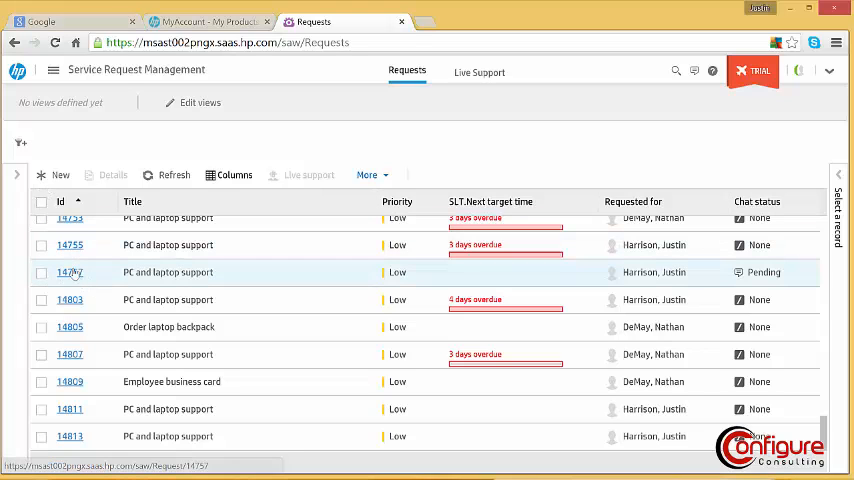
# Open pending request 14757 and scroll through its expanded Classification section.
pyautogui.click(70, 272)
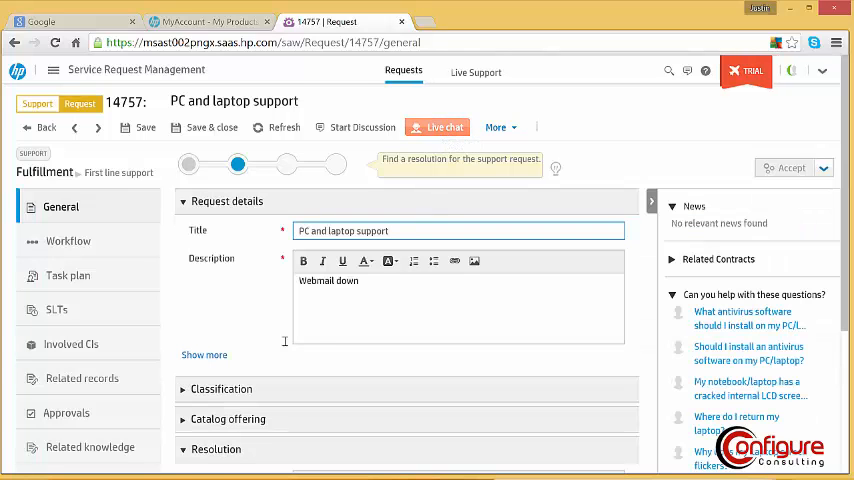
pyautogui.click(221, 389)
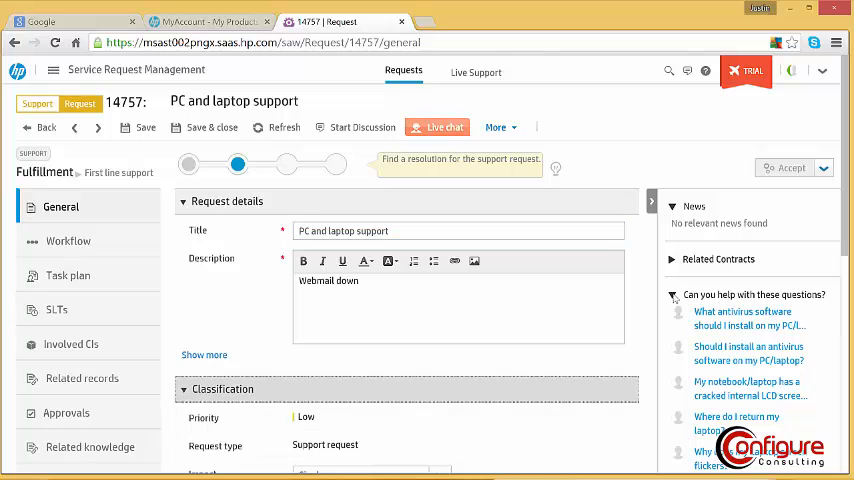
pyautogui.scroll(-3)
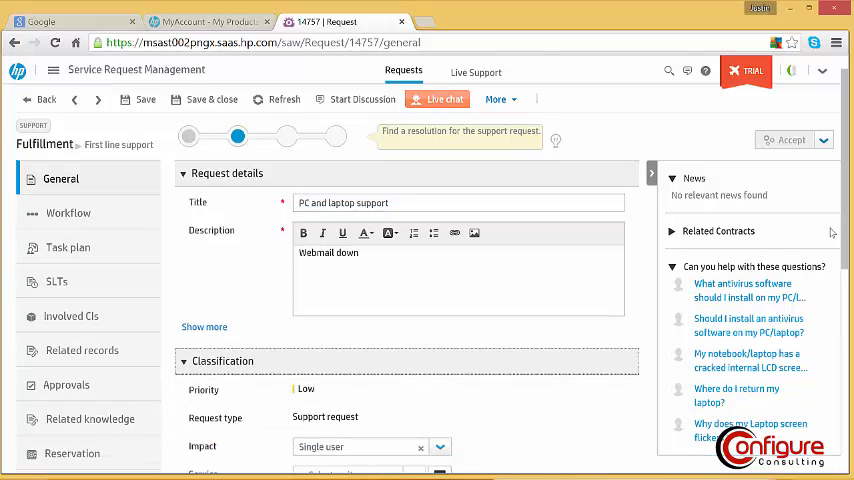
pyautogui.scroll(-3)
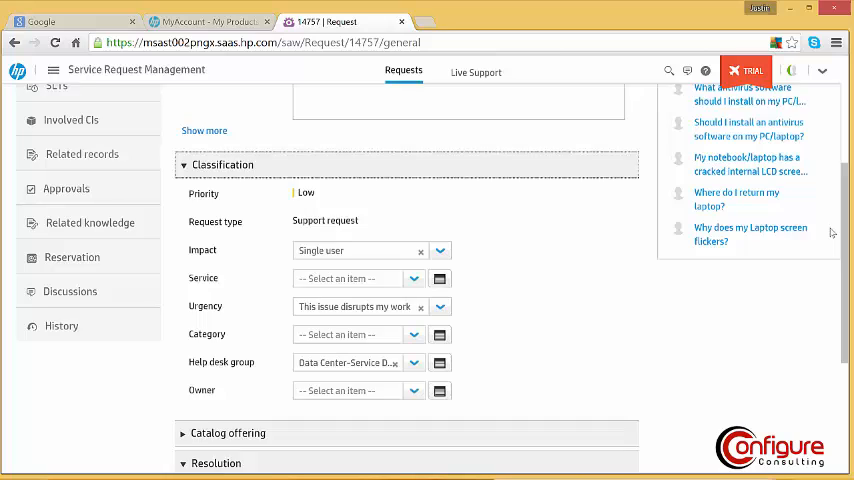
pyautogui.scroll(-3)
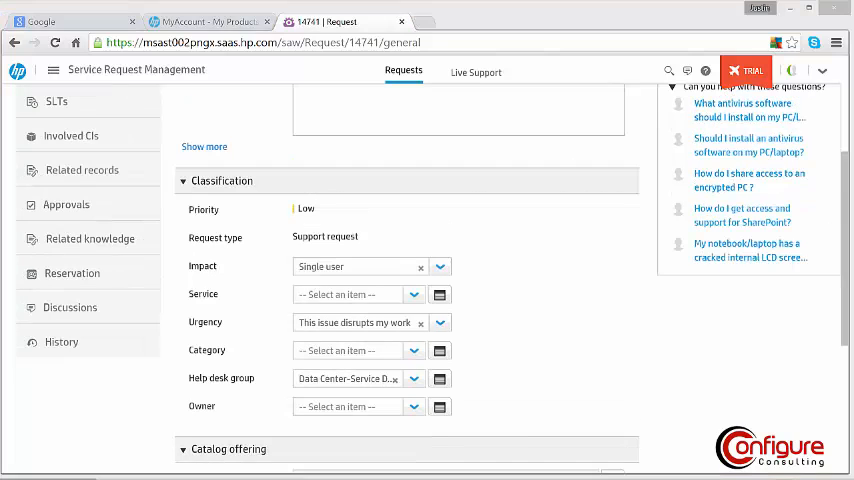
pyautogui.moveTo(82, 169)
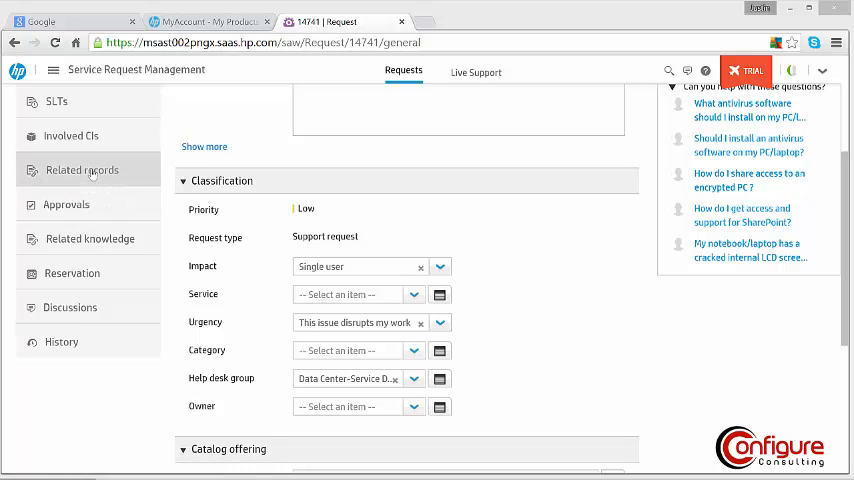
pyautogui.moveTo(589, 253)
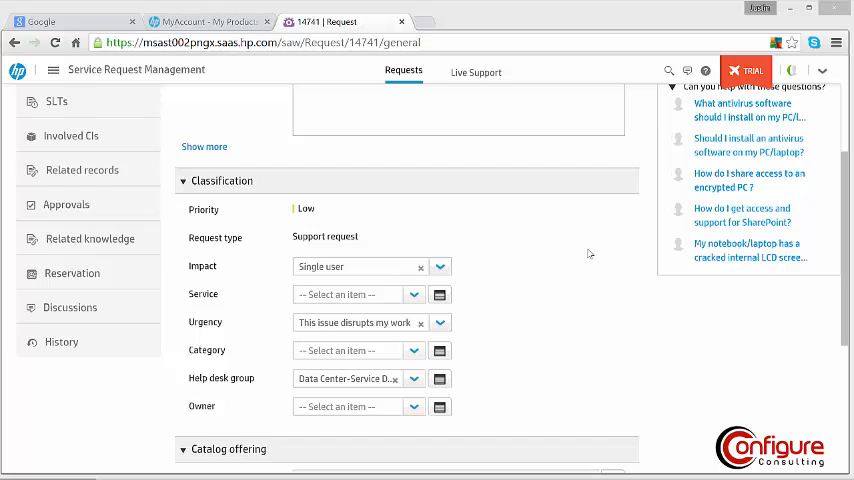
pyautogui.scroll(3)
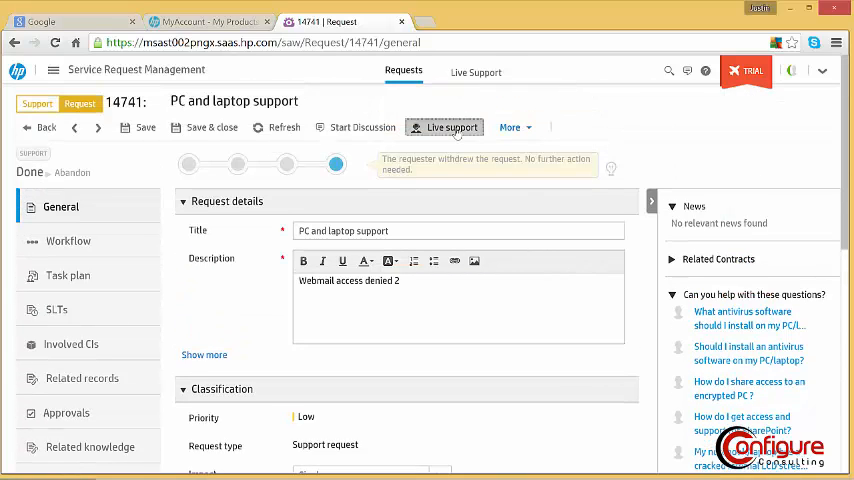
# Link Sky Mobile incident 12598 from Live Support's 42 recent incidents as related.
pyautogui.click(444, 127)
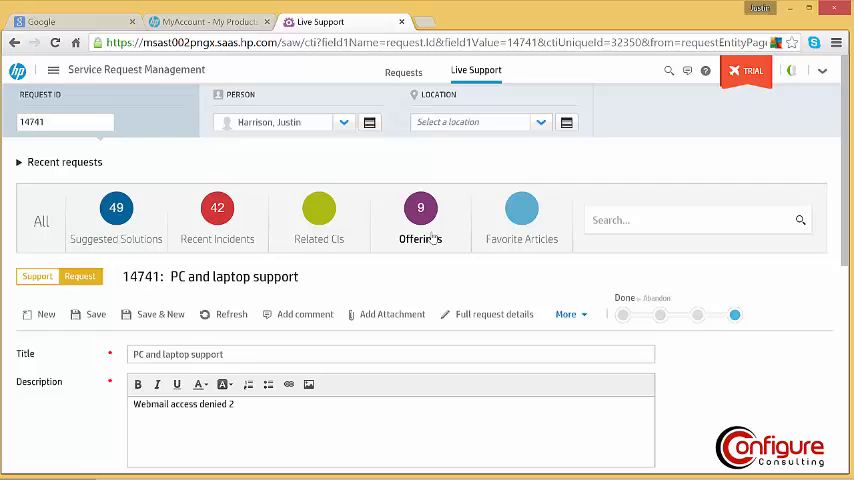
pyautogui.click(419, 218)
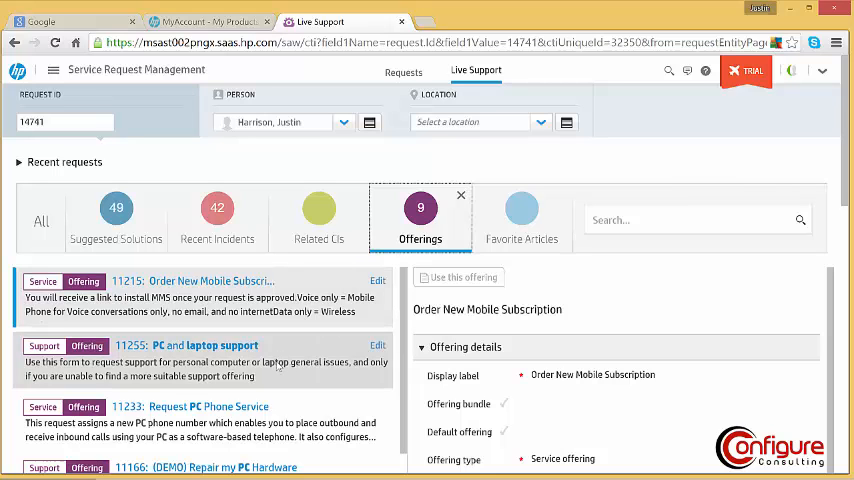
pyautogui.click(217, 217)
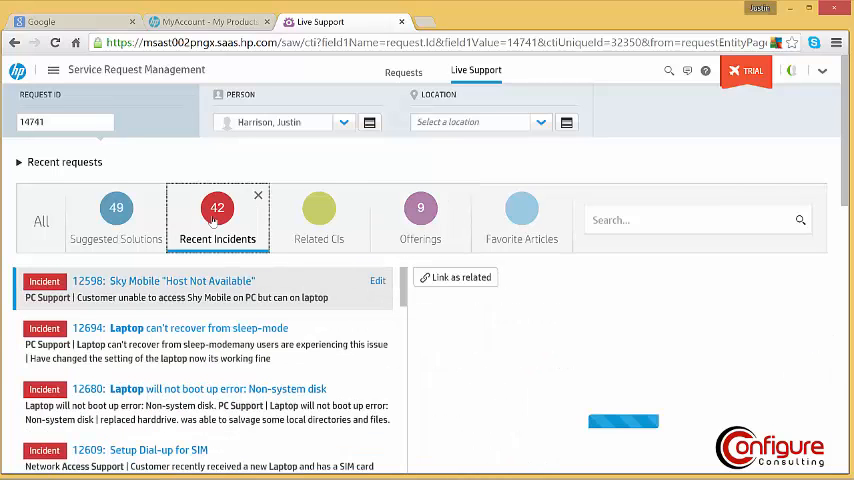
pyautogui.click(165, 281)
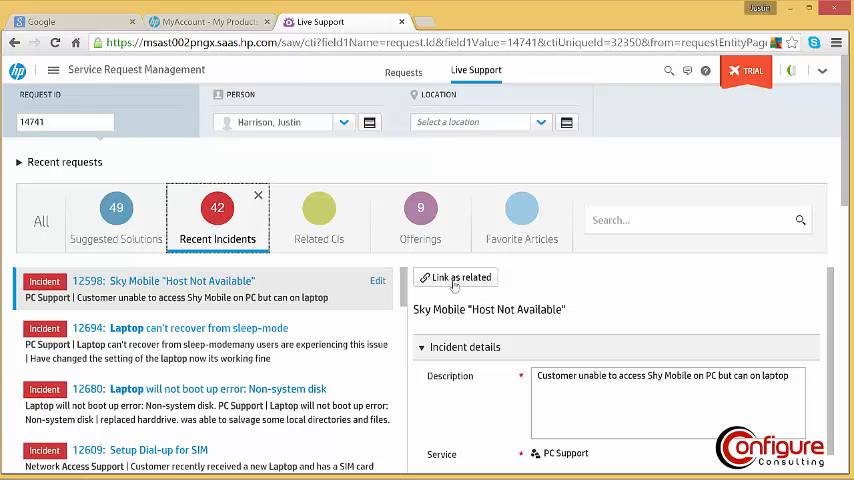
pyautogui.click(455, 277)
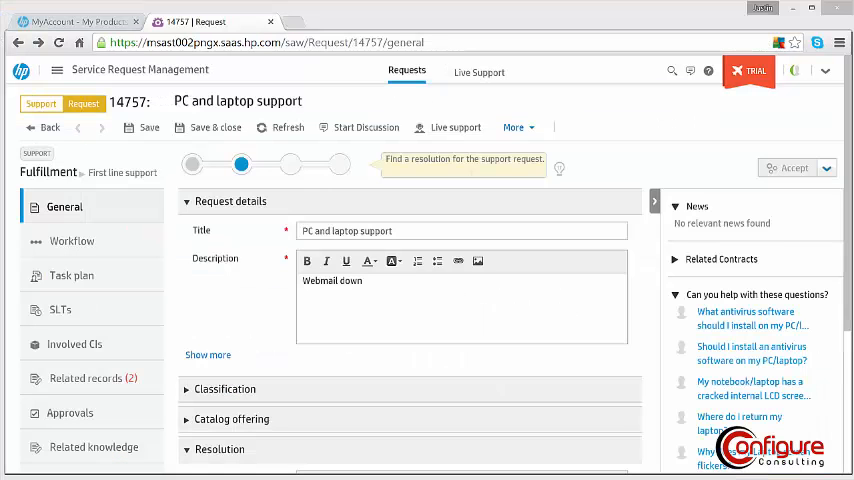
pyautogui.moveTo(168, 353)
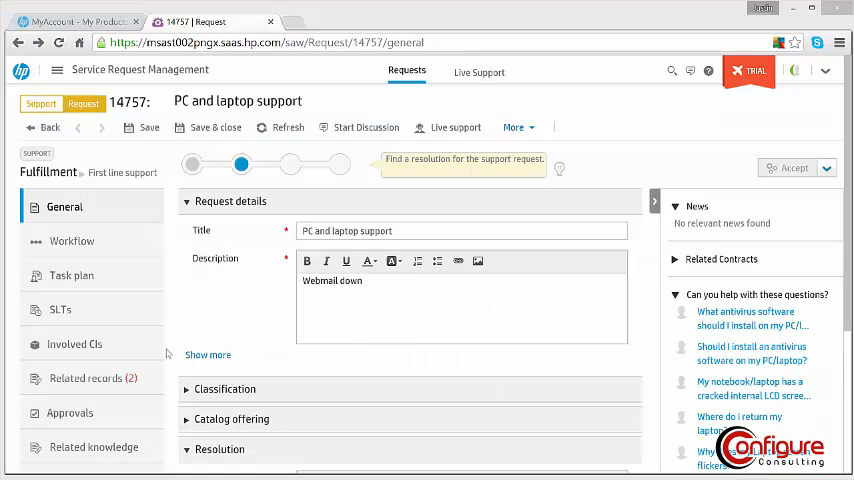
# Open Firmware upgrade change 11845 from the request's Related records dependencies.
pyautogui.click(85, 378)
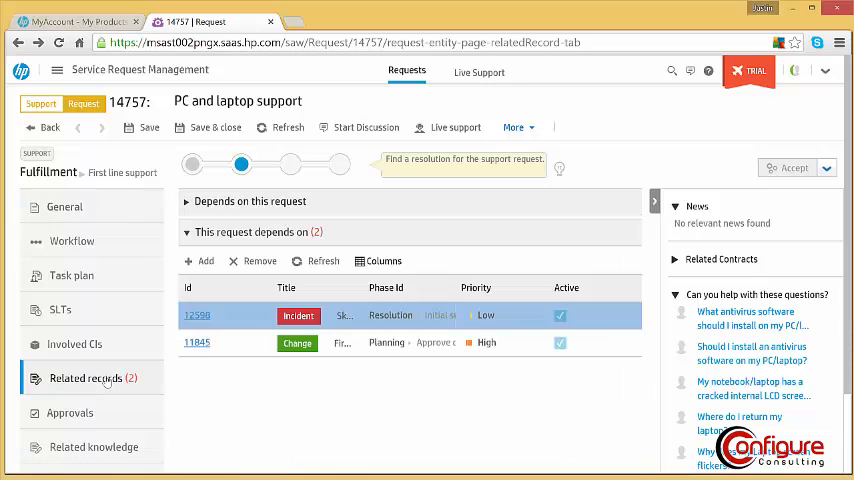
pyautogui.moveTo(380, 373)
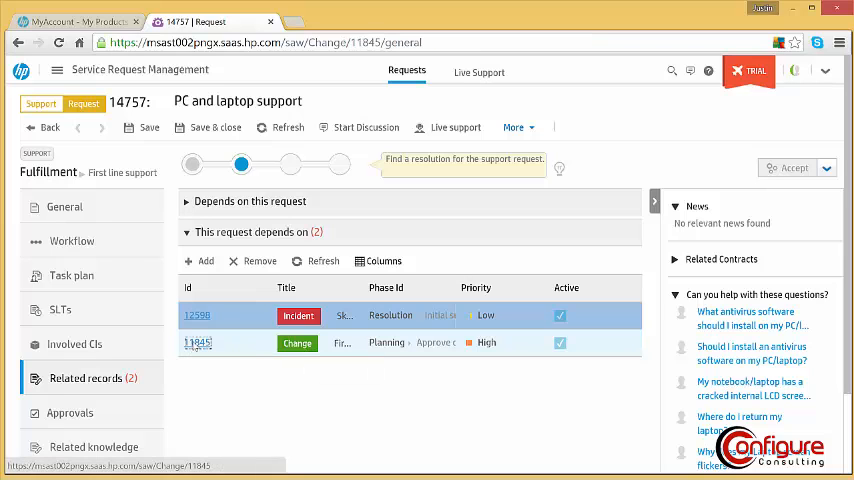
pyautogui.click(197, 342)
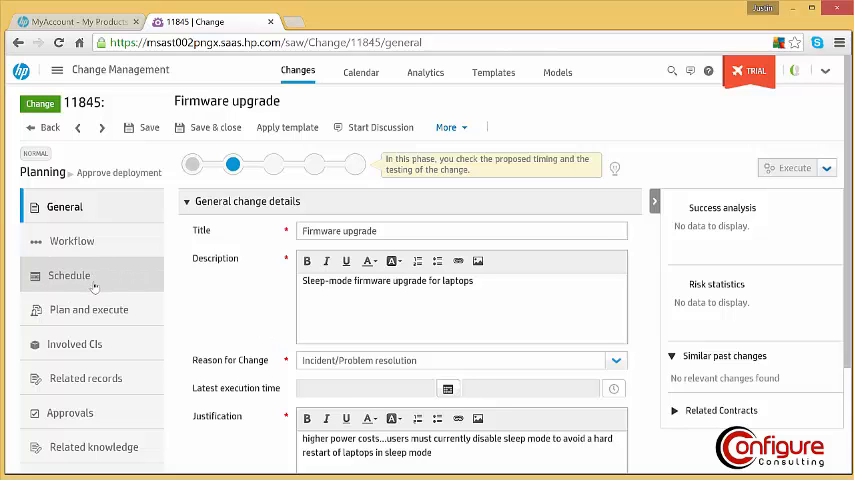
# Show change 11845's Schedule tab with the week calendar jumped to today.
pyautogui.click(69, 275)
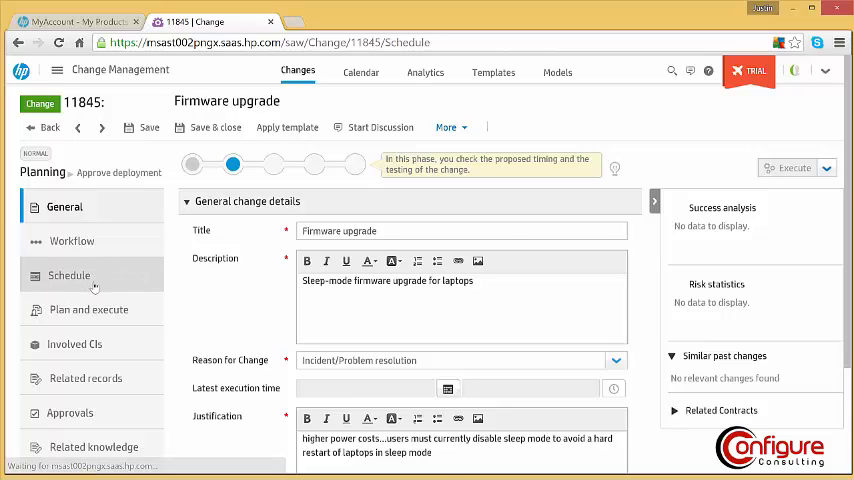
pyautogui.click(69, 275)
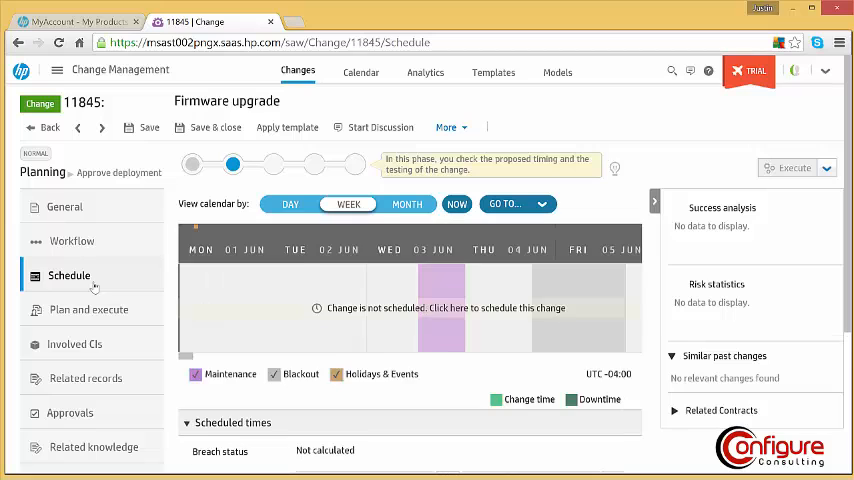
pyautogui.click(457, 204)
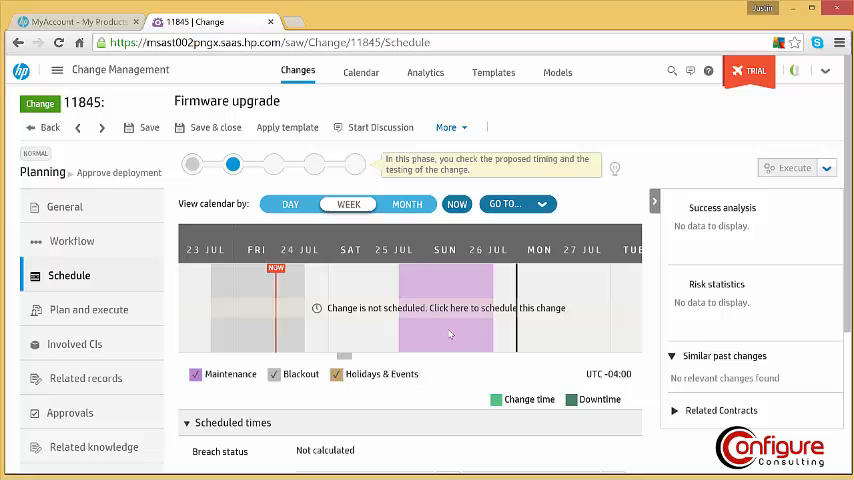
pyautogui.moveTo(318, 323)
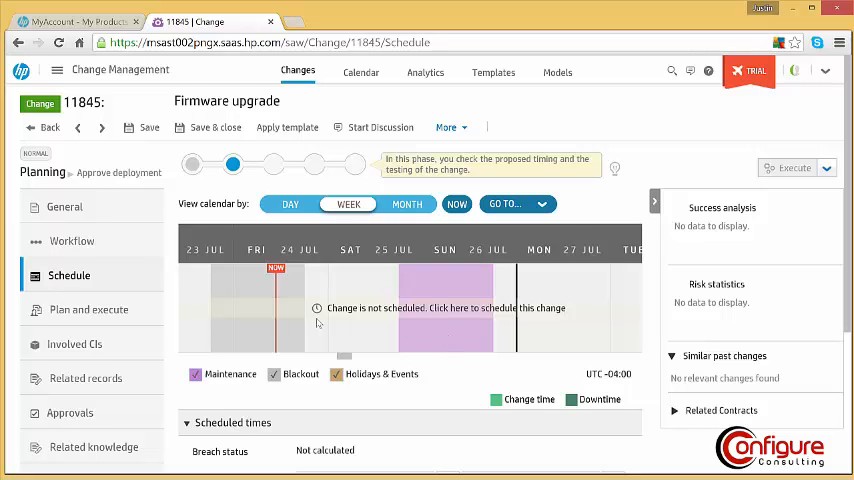
pyautogui.moveTo(263, 330)
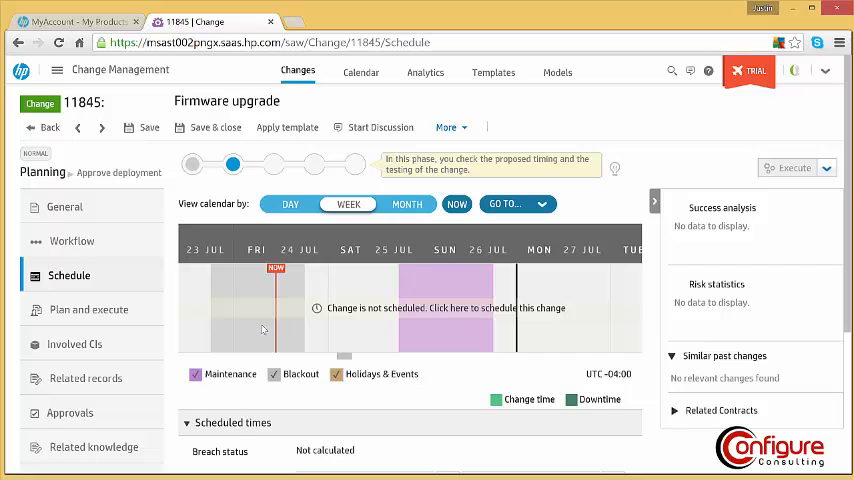
pyautogui.scroll(-3)
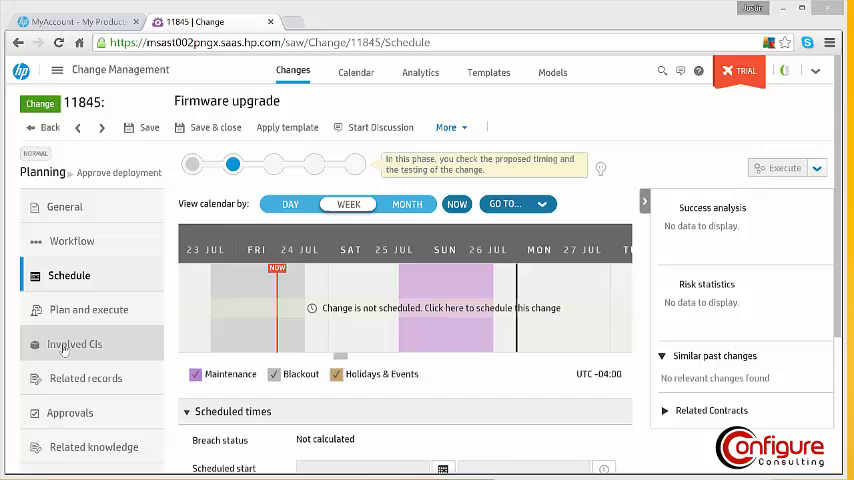
# List Involved CIs and show server 11441's impact on Employee and Payroll services.
pyautogui.click(75, 344)
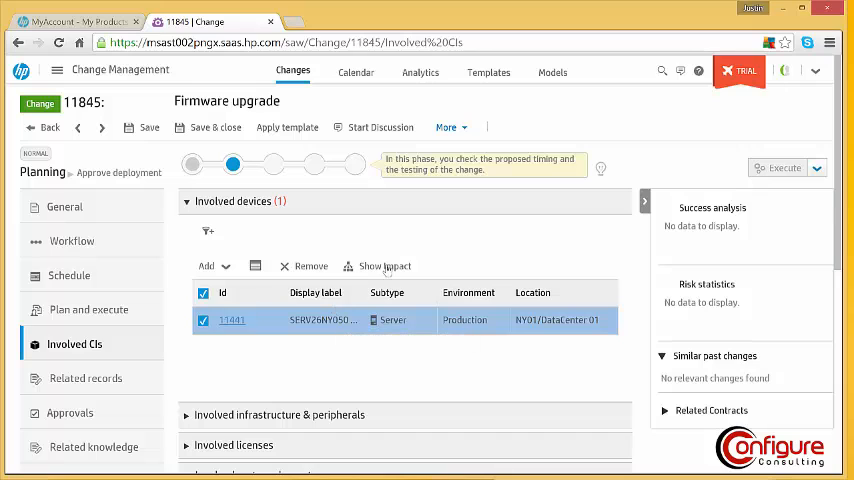
pyautogui.click(384, 266)
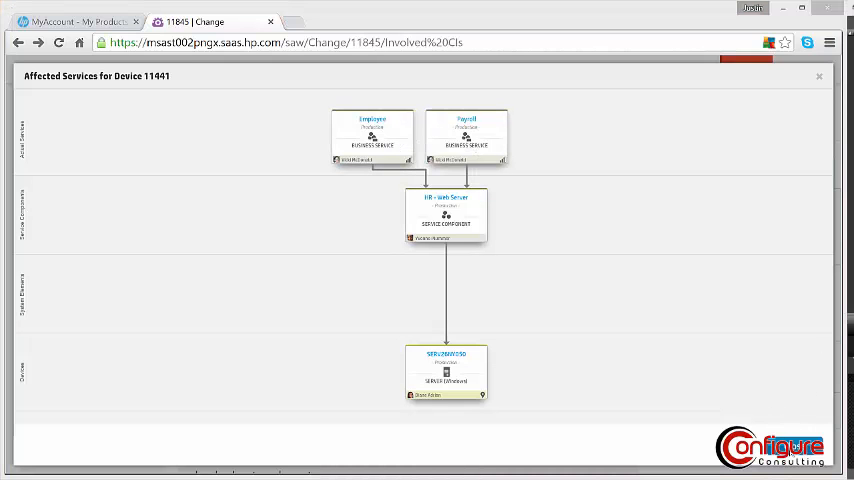
pyautogui.click(819, 76)
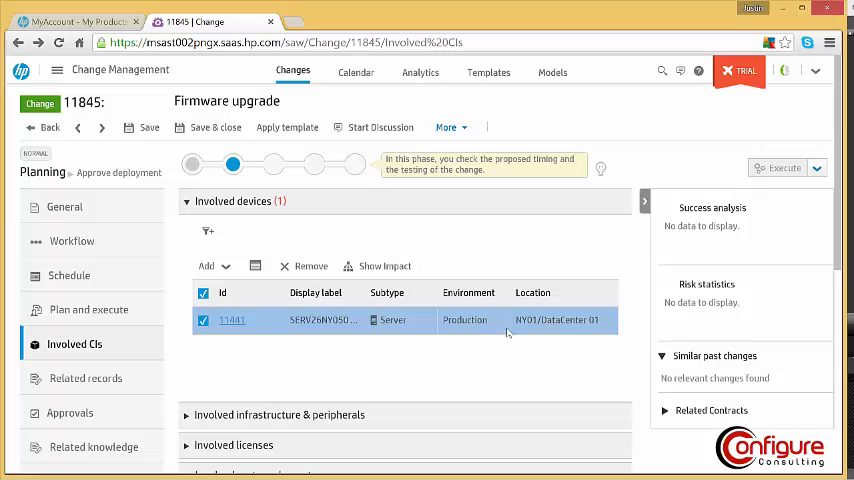
pyautogui.moveTo(420, 72)
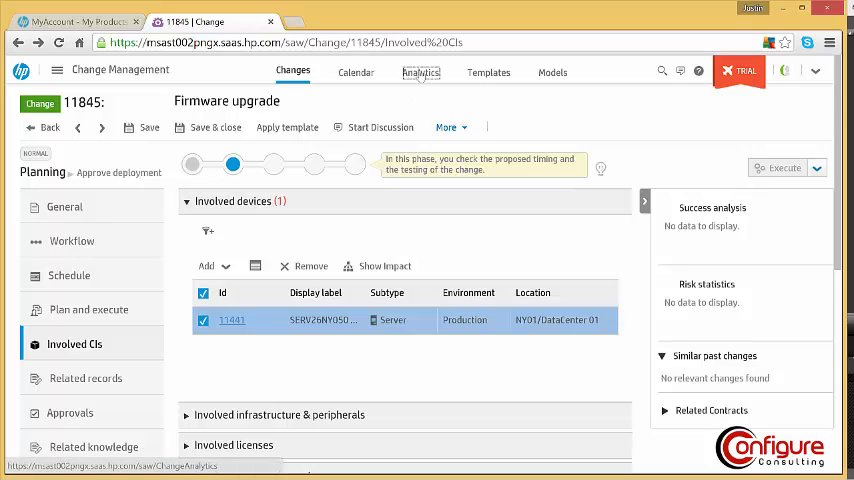
# Open Change Analytics and view the successful versus unsuccessful changes success-rate details.
pyautogui.click(421, 72)
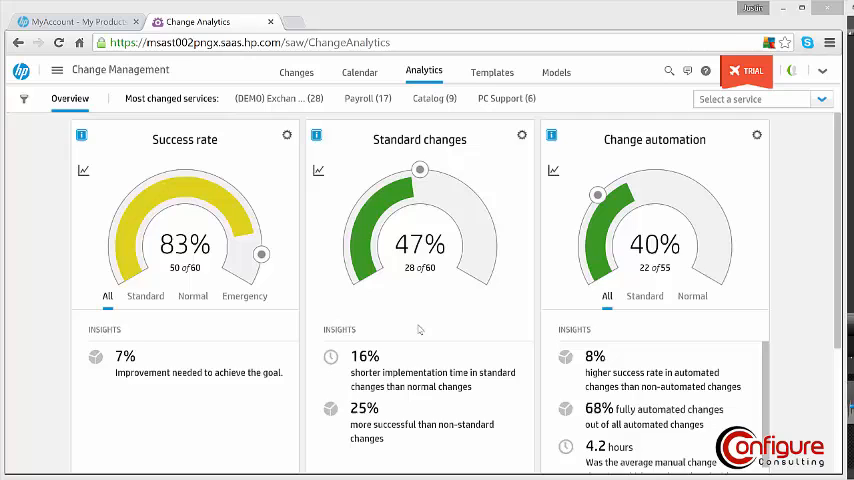
pyautogui.scroll(-3)
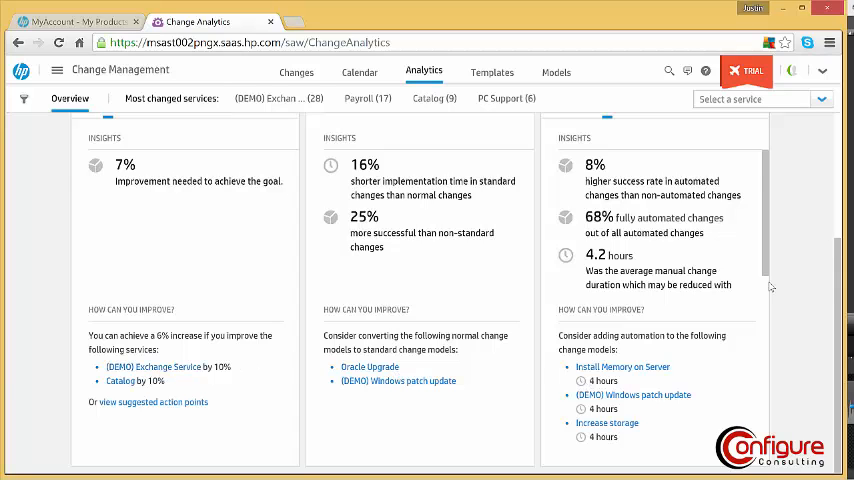
pyautogui.scroll(3)
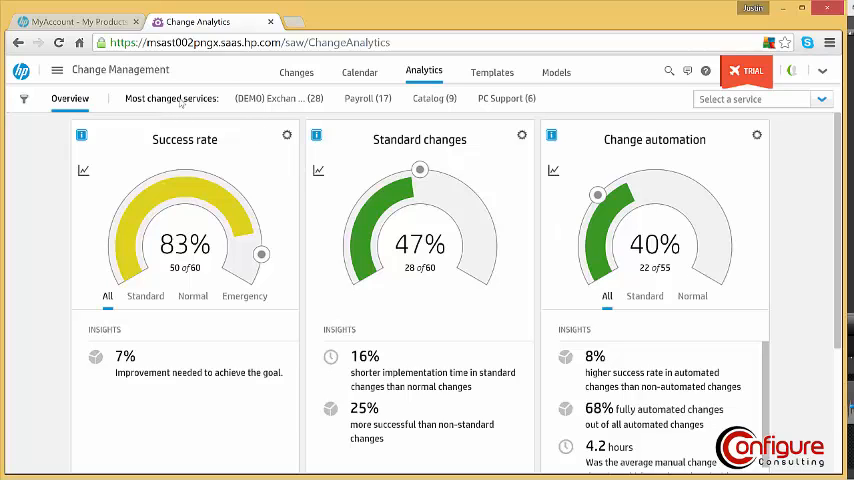
pyautogui.moveTo(285, 98)
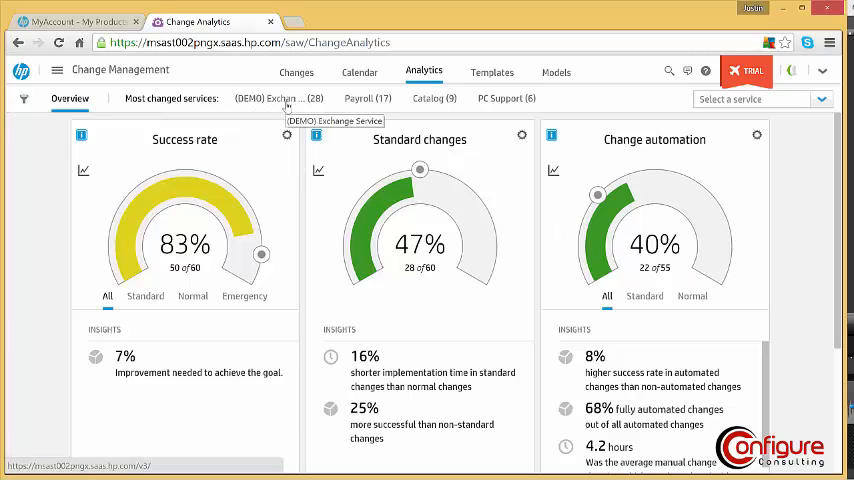
pyautogui.click(367, 98)
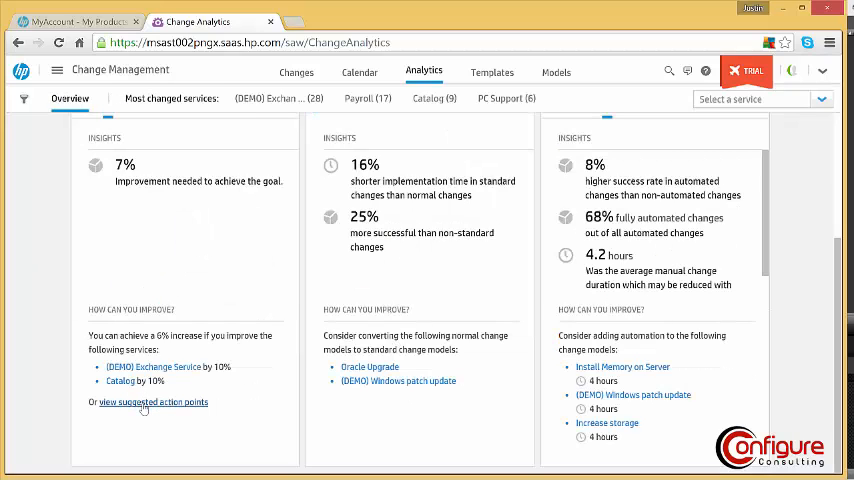
pyautogui.scroll(3)
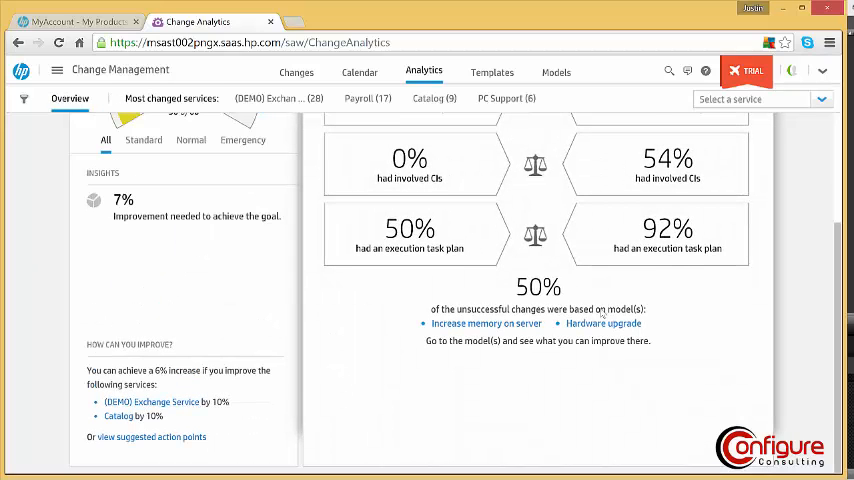
pyautogui.scroll(3)
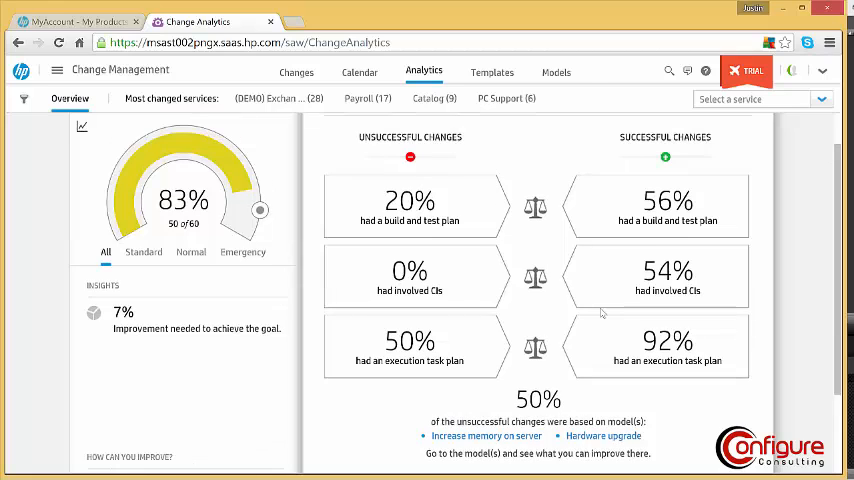
pyautogui.moveTo(800, 250)
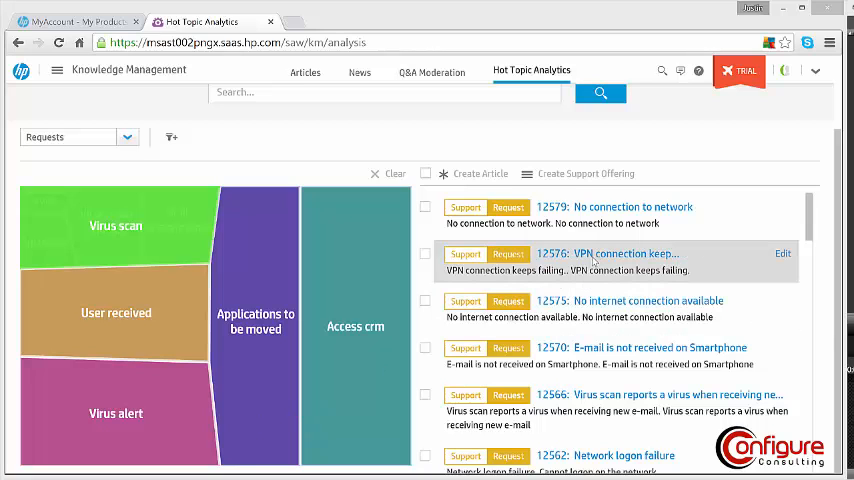
pyautogui.moveTo(600, 210)
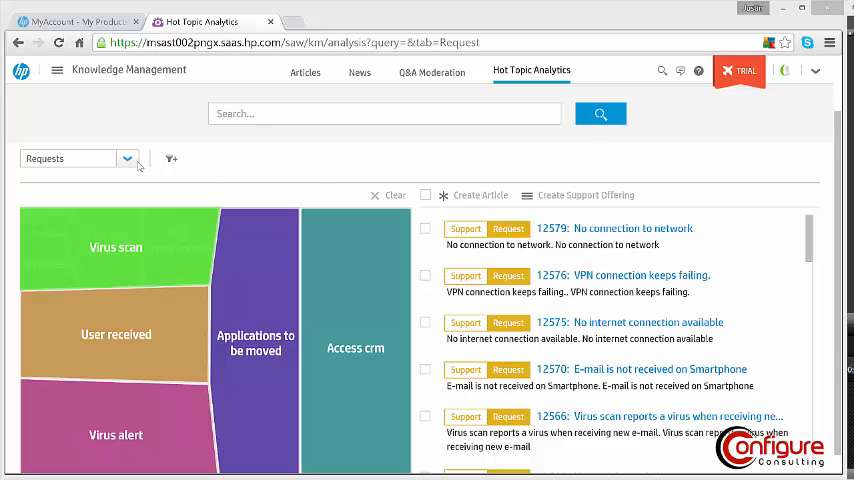
# Switch the Hot Topic source from requests to User questions, then User searches.
pyautogui.click(127, 158)
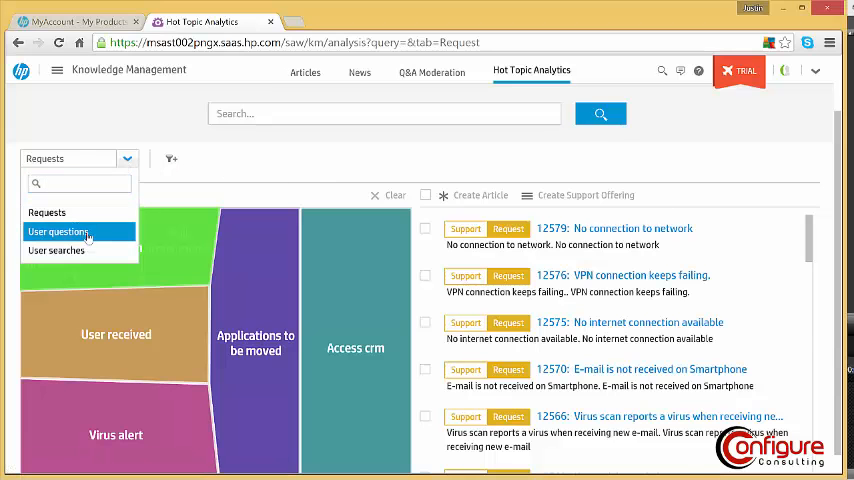
pyautogui.click(58, 231)
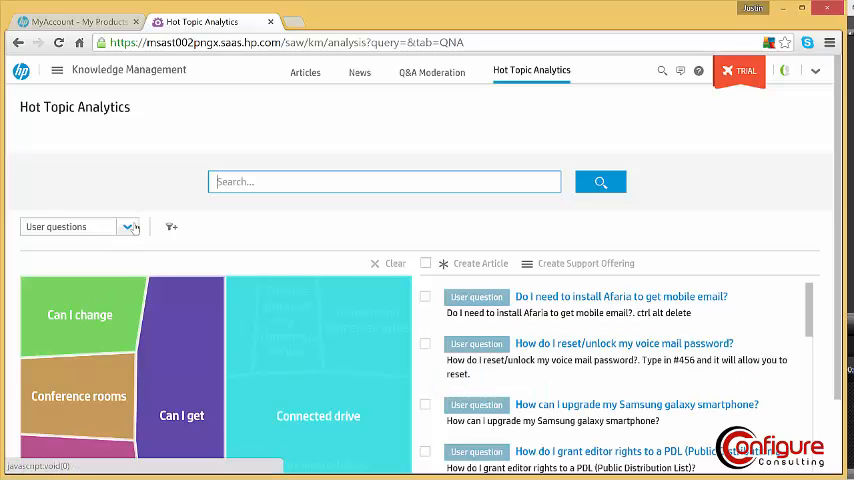
pyautogui.click(127, 226)
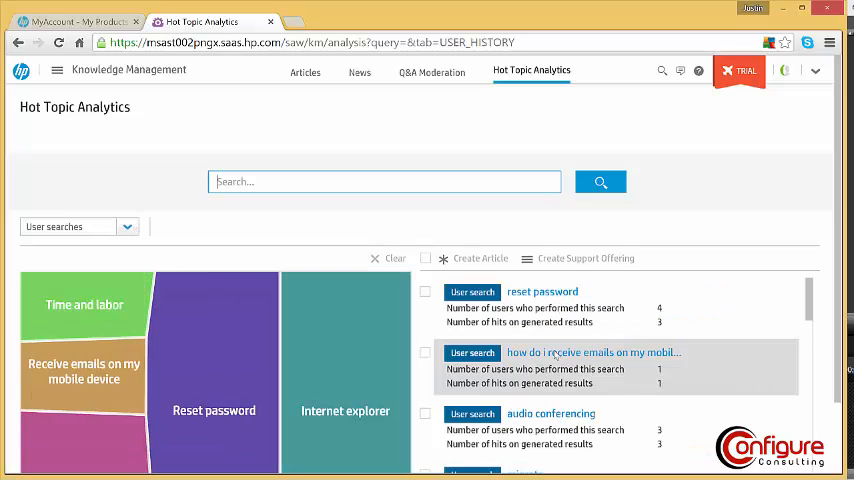